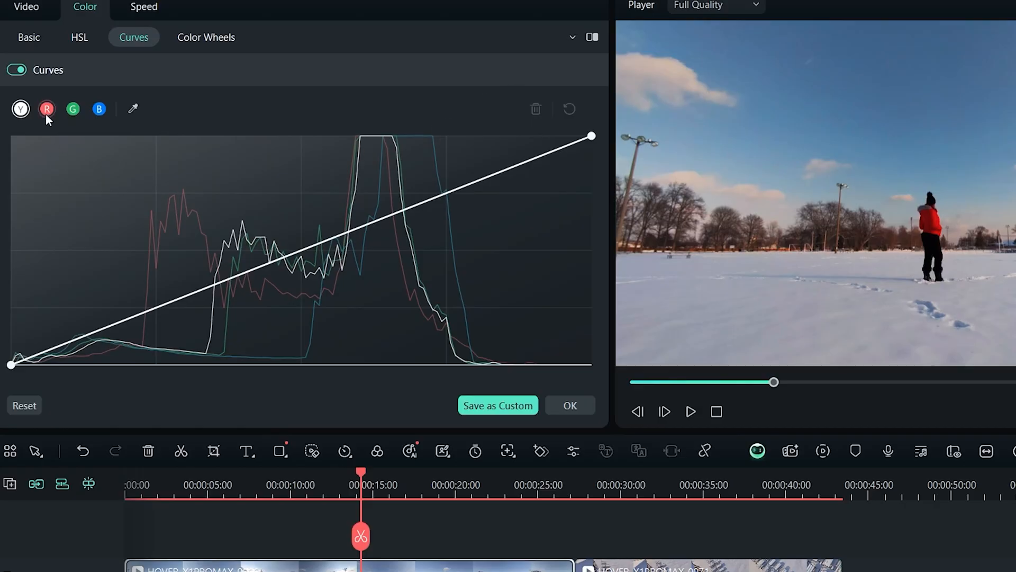
Switch the clip's grading from Curves to Color Wheels, then go to the Toolbox page
{"action": "left_click", "coordinate": [206, 37]}
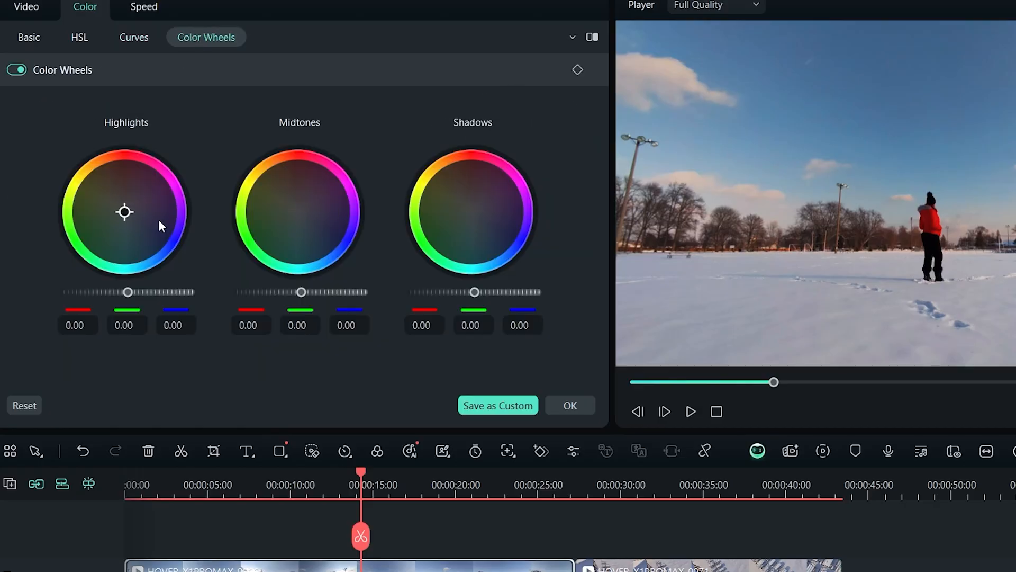
{"action": "left_click", "coordinate": [55, 200]}
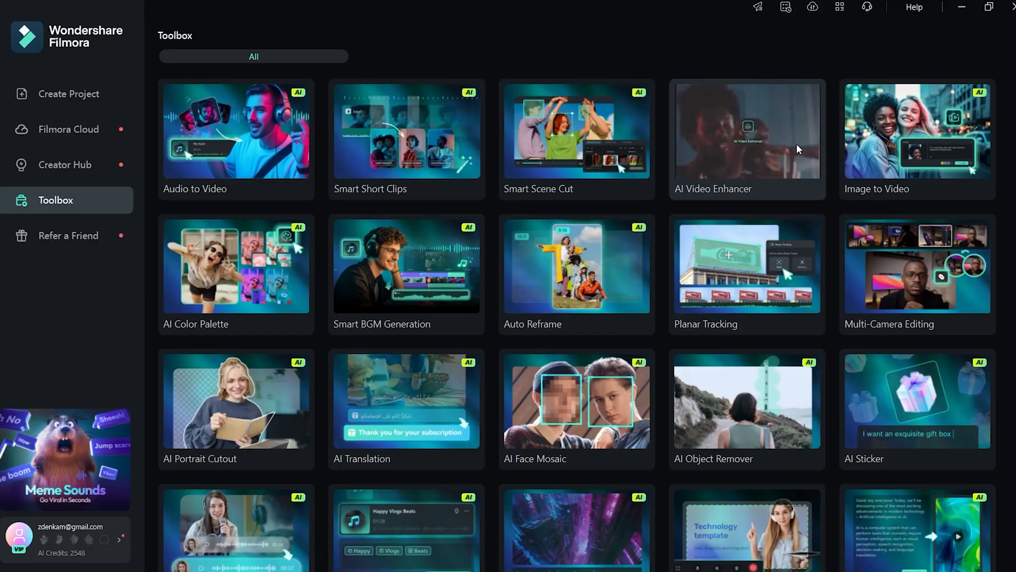
{"action": "mouse_move", "coordinate": [917, 153]}
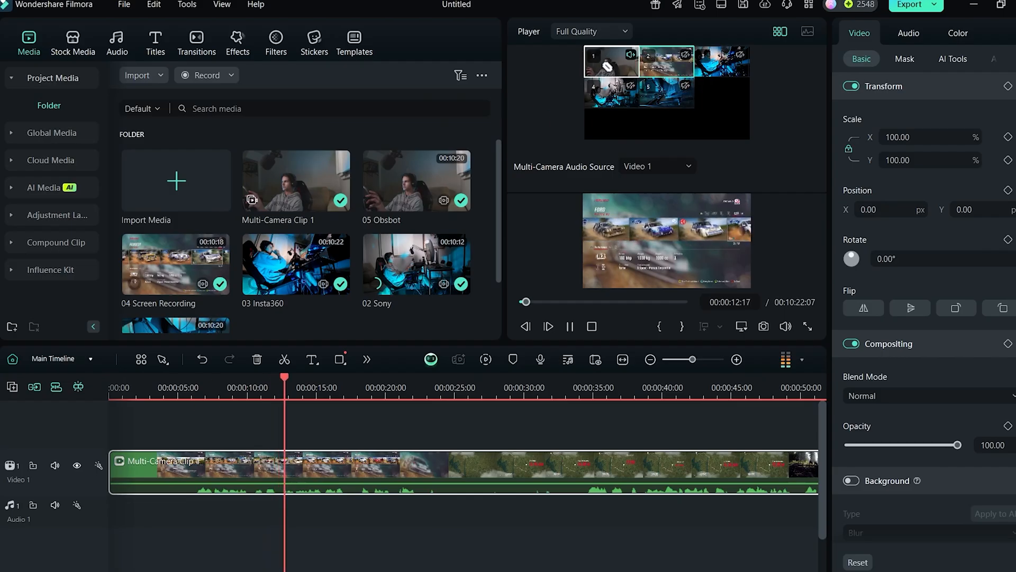
Start a new untitled project to hold the five camera clips
{"action": "left_click", "coordinate": [666, 62]}
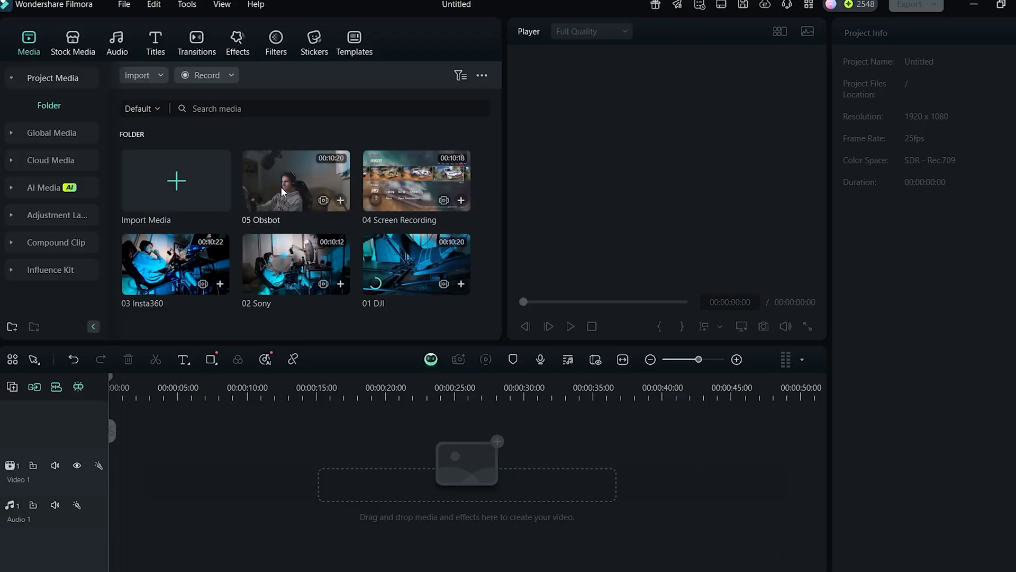
Combine all five camera clips into an audio-synced Multi-Camera Clip 1
{"action": "left_click", "coordinate": [295, 180]}
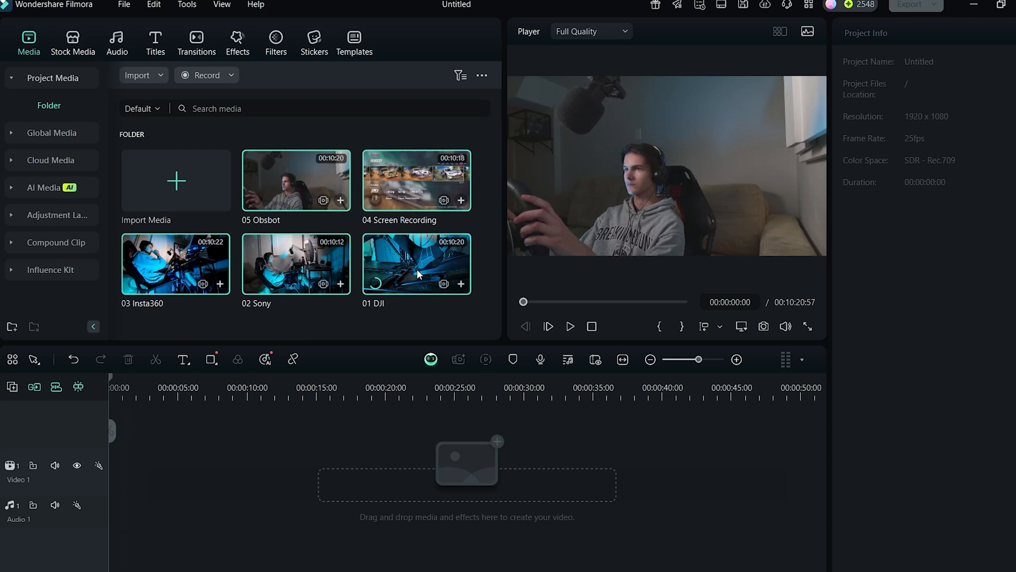
{"action": "right_click", "coordinate": [416, 262]}
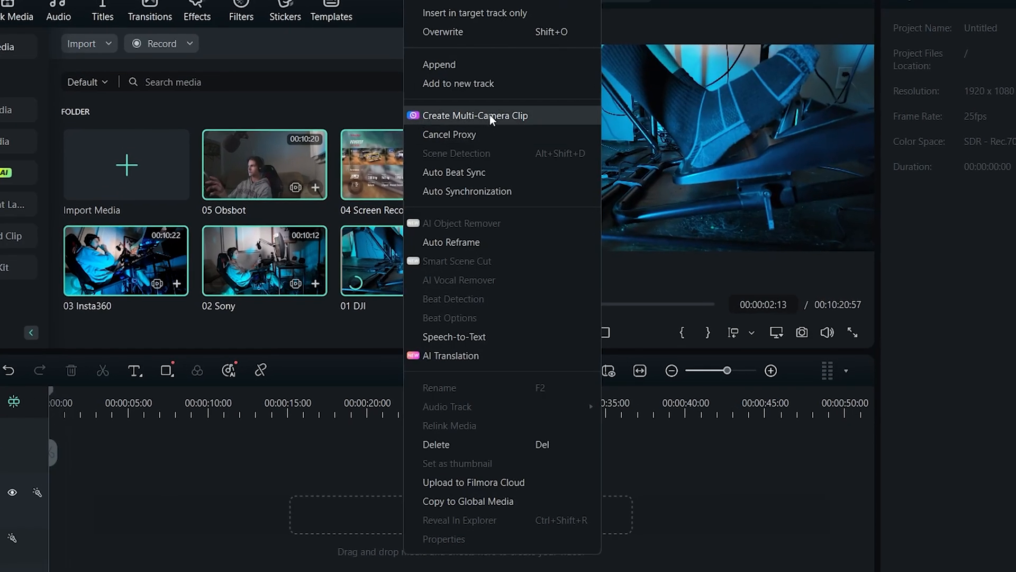
{"action": "left_click", "coordinate": [474, 115]}
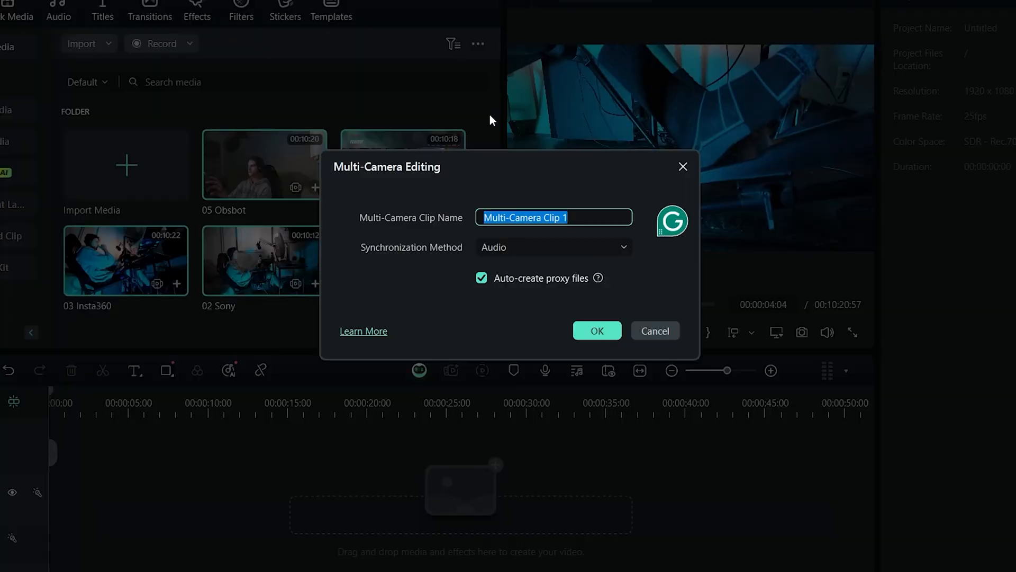
{"action": "mouse_move", "coordinate": [618, 176]}
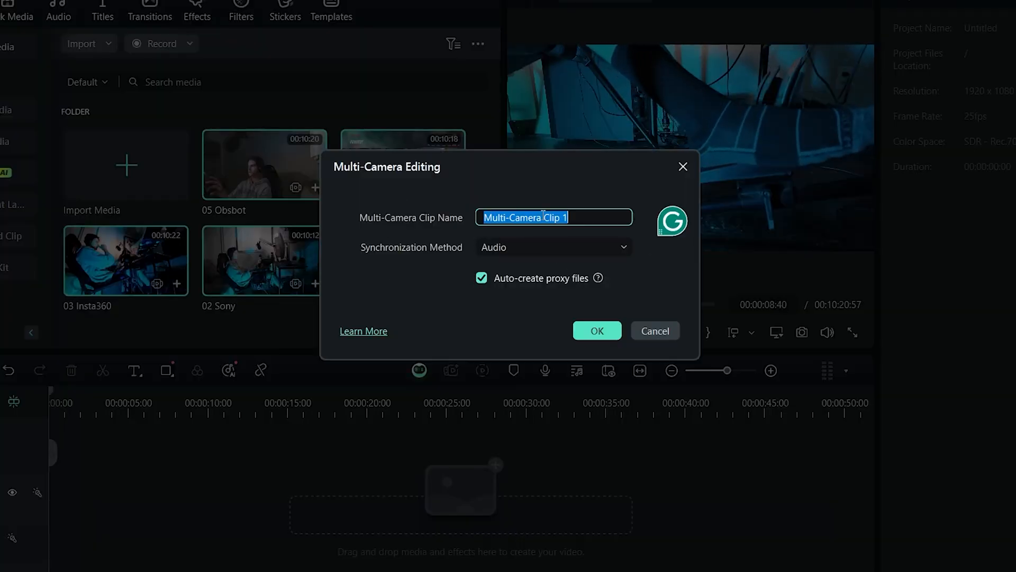
{"action": "left_click", "coordinate": [596, 330]}
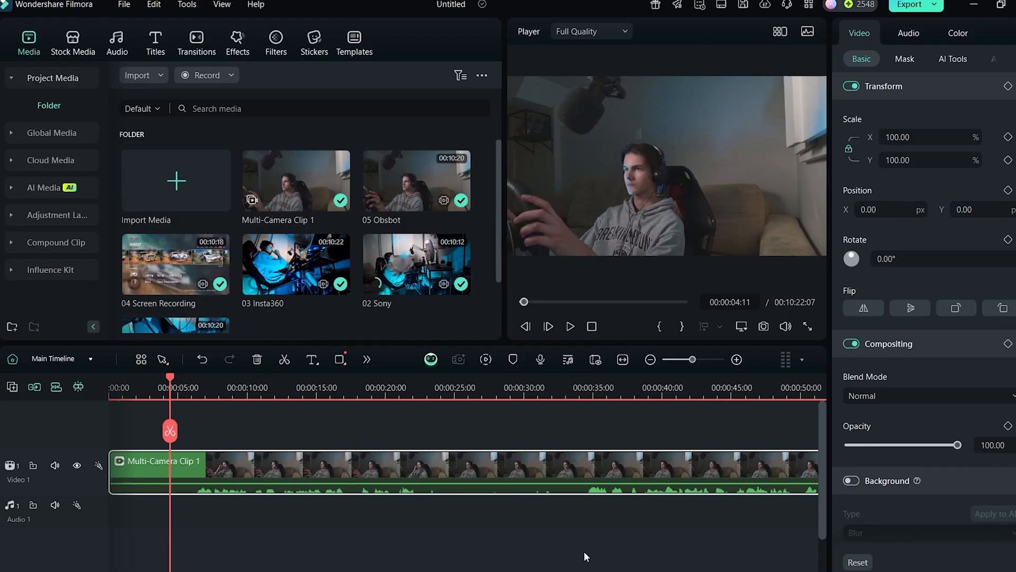
{"action": "mouse_move", "coordinate": [291, 463]}
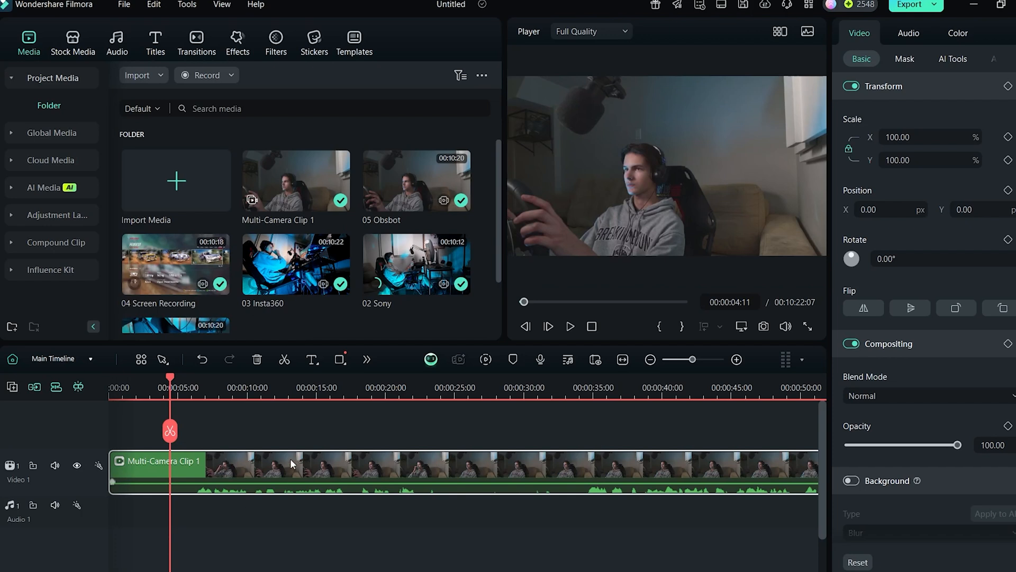
{"action": "mouse_move", "coordinate": [601, 208]}
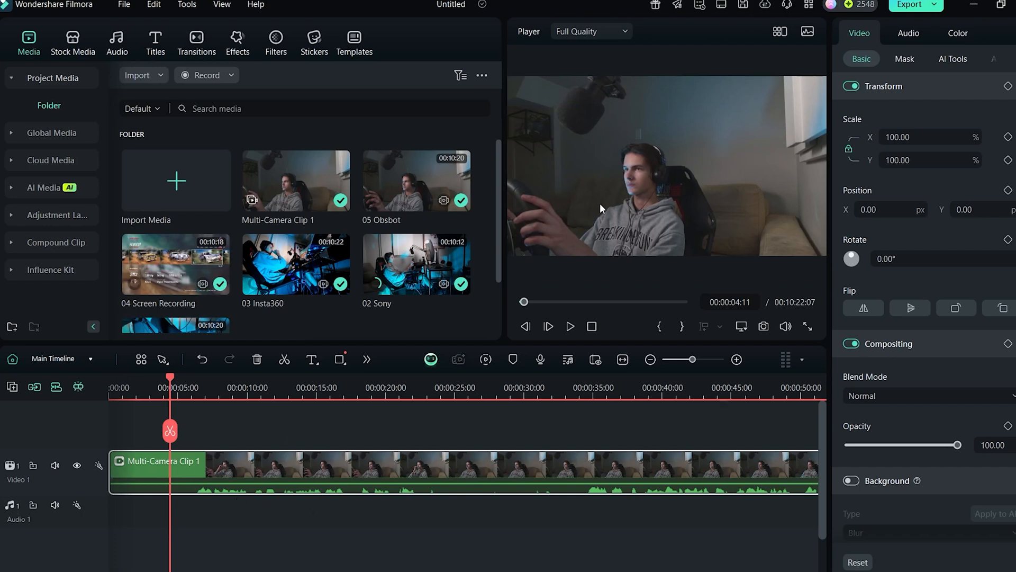
Show all five angles in the player, pick angle 3, and reveal the individual camera tracks
{"action": "left_click", "coordinate": [780, 31]}
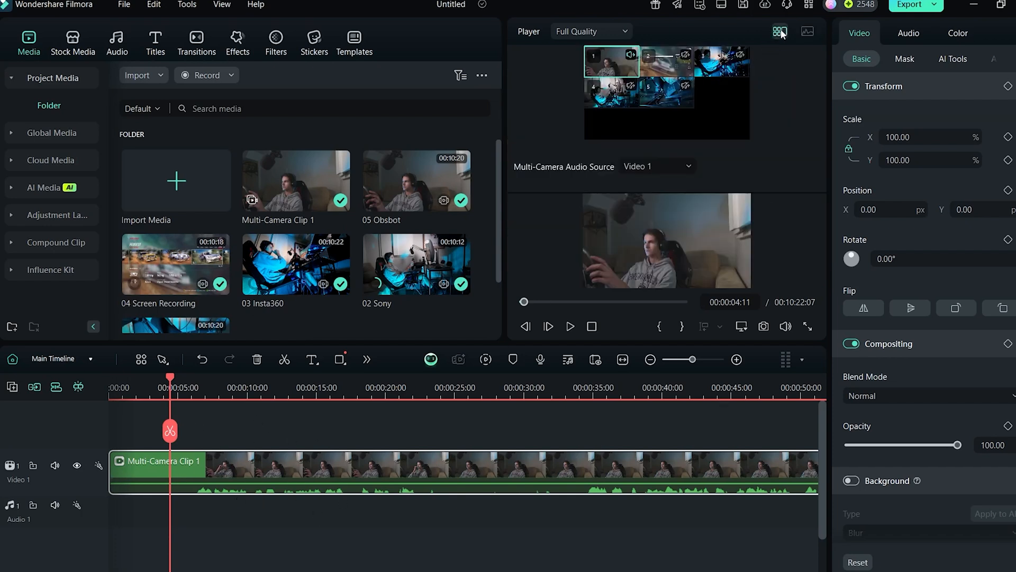
{"action": "left_click", "coordinate": [721, 61]}
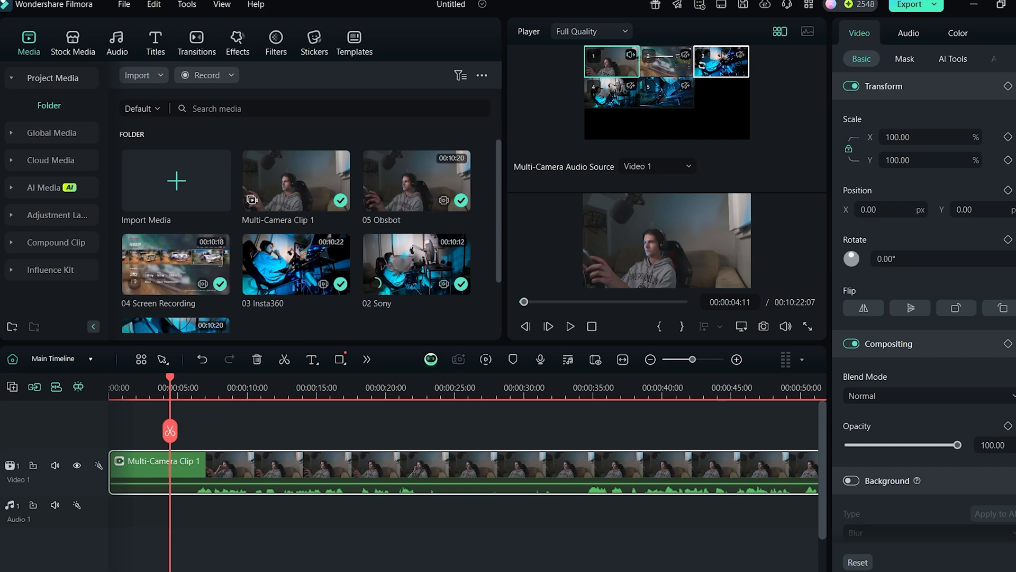
{"action": "left_click", "coordinate": [719, 61]}
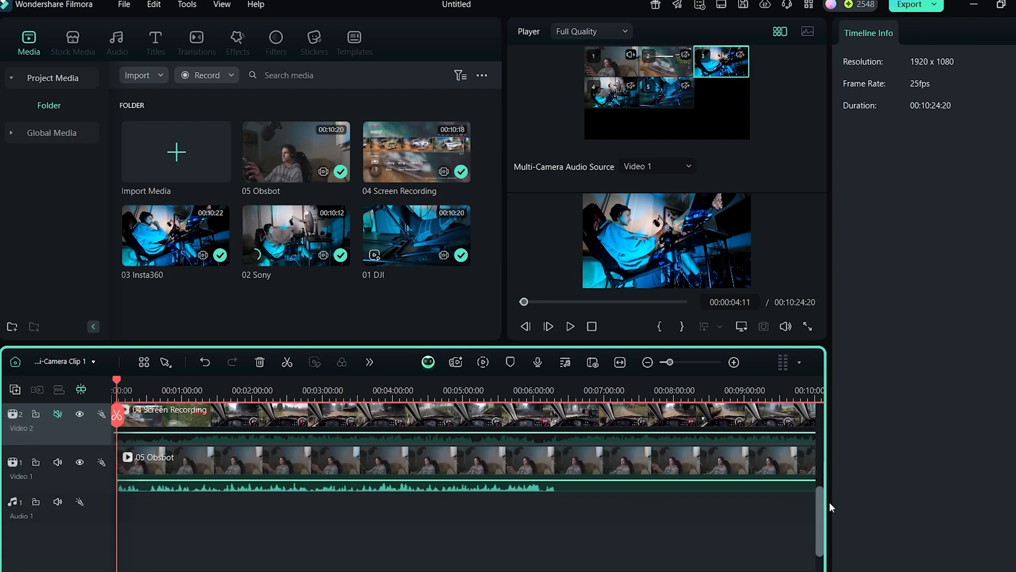
Play Multi-Camera Clip 1 on the main timeline while cutting between camera angles
{"action": "scroll", "scroll_direction": "down", "scroll_amount": 3}
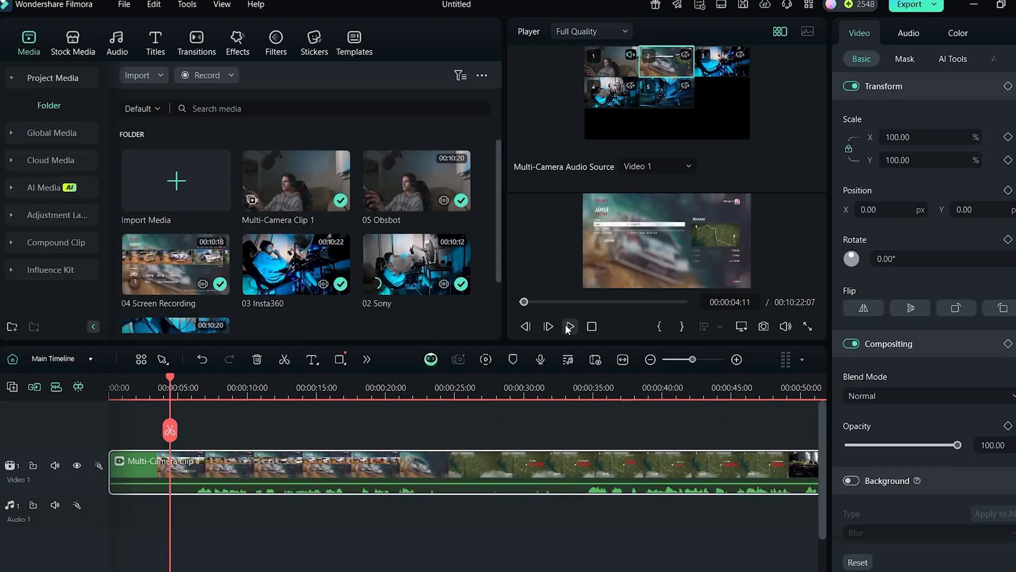
{"action": "left_click", "coordinate": [569, 326]}
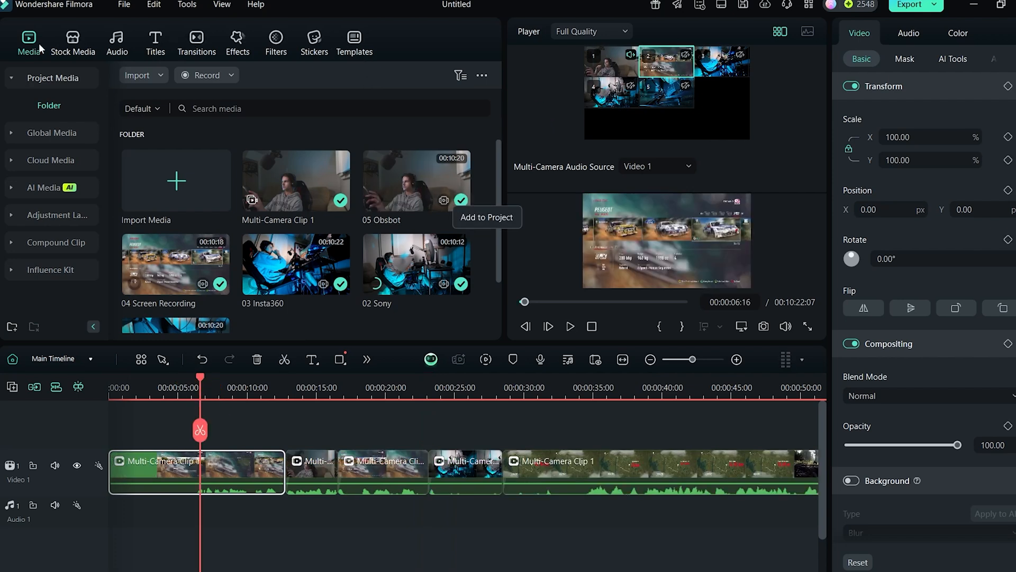
{"action": "mouse_move", "coordinate": [796, 459]}
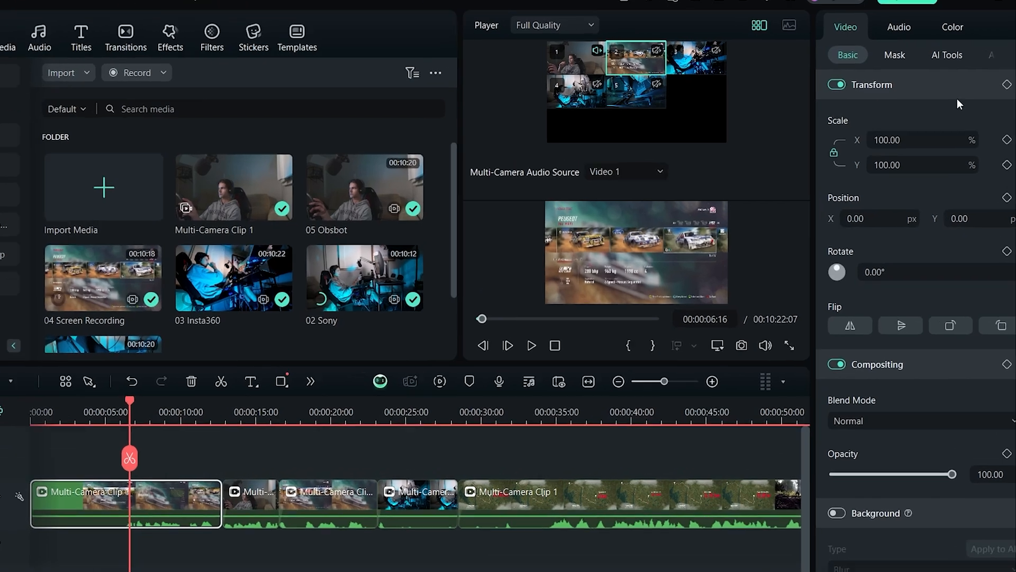
Open the clip section's Color adjustments and scroll through the Basic settings
{"action": "left_click", "coordinate": [953, 27]}
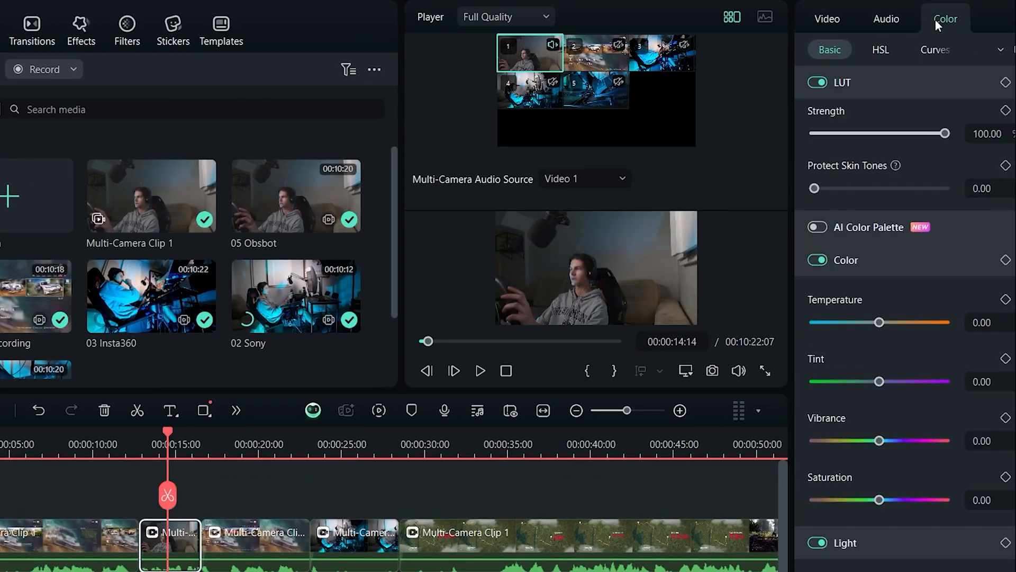
{"action": "mouse_move", "coordinate": [888, 56]}
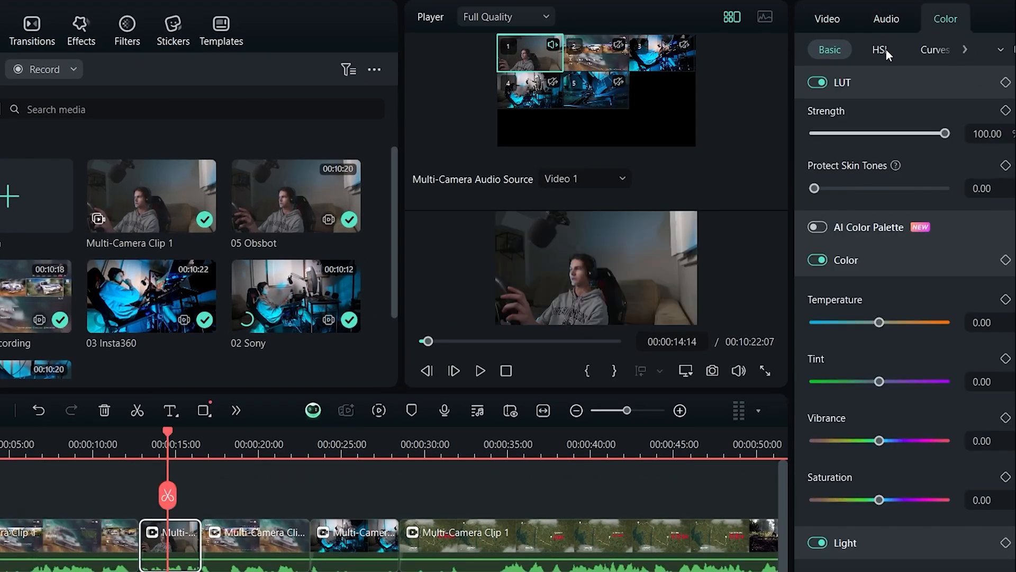
{"action": "scroll", "scroll_direction": "down", "scroll_amount": 3}
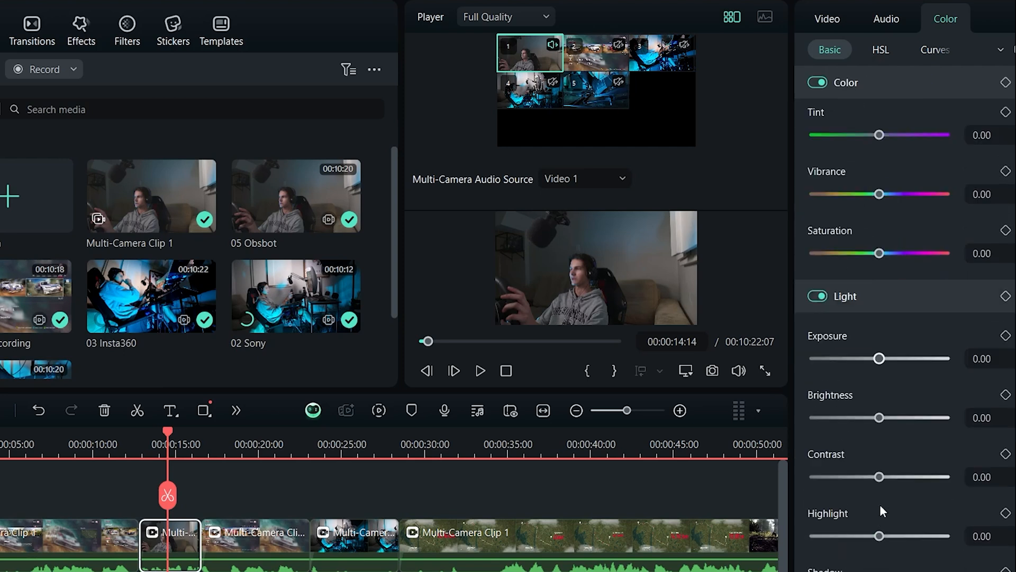
{"action": "scroll", "scroll_direction": "down", "scroll_amount": 3}
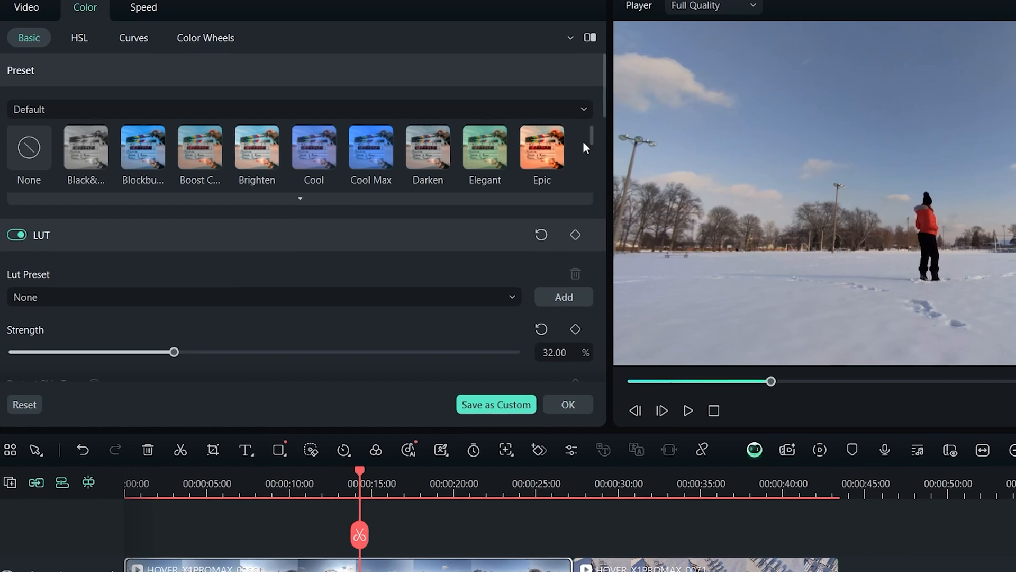
Apply the VLog 709 Style LUT to the snowy clip
{"action": "scroll", "scroll_direction": "down", "scroll_amount": 3}
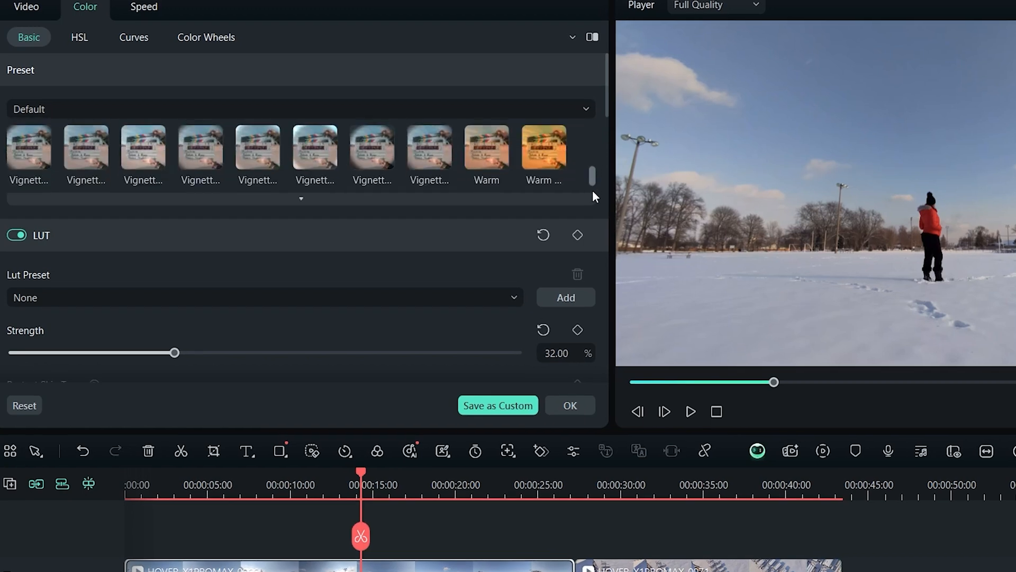
{"action": "mouse_move", "coordinate": [486, 147]}
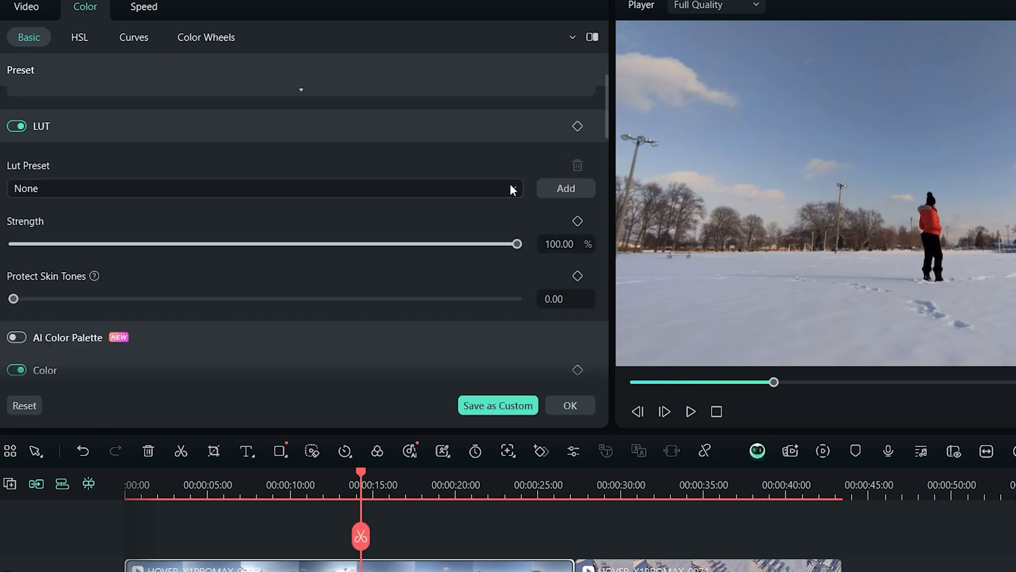
{"action": "left_click", "coordinate": [263, 188]}
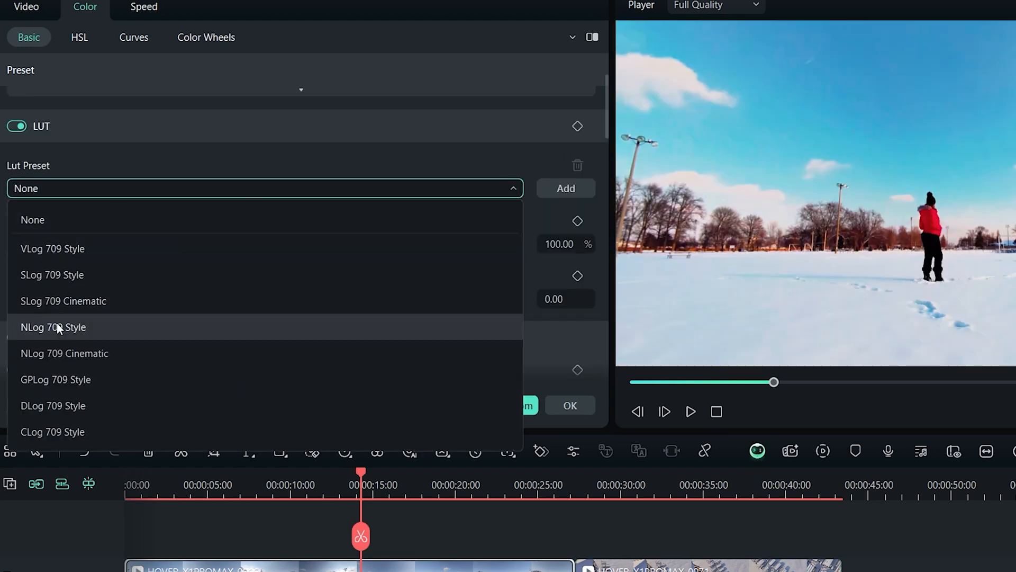
{"action": "mouse_move", "coordinate": [53, 249]}
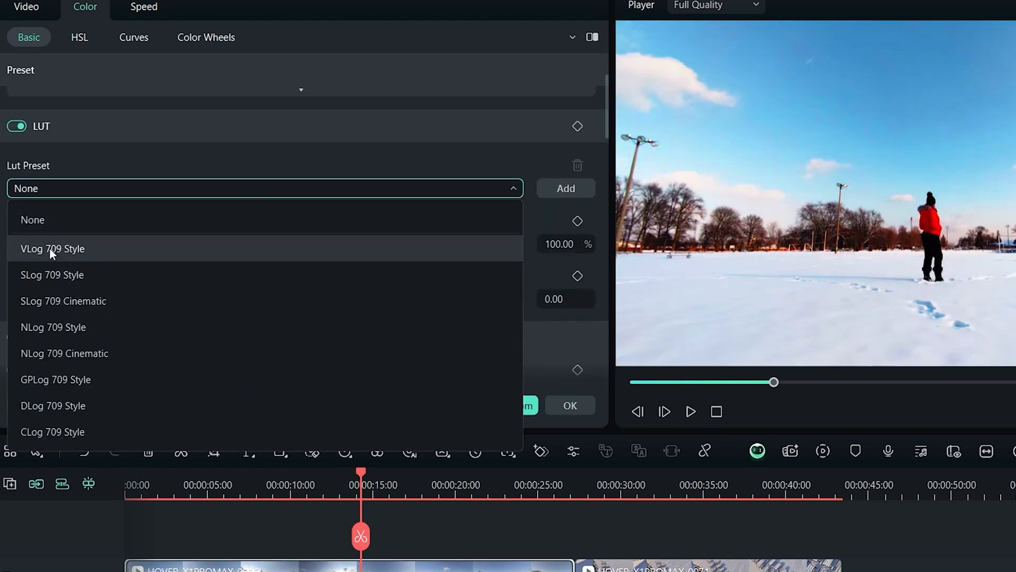
{"action": "left_click", "coordinate": [53, 248]}
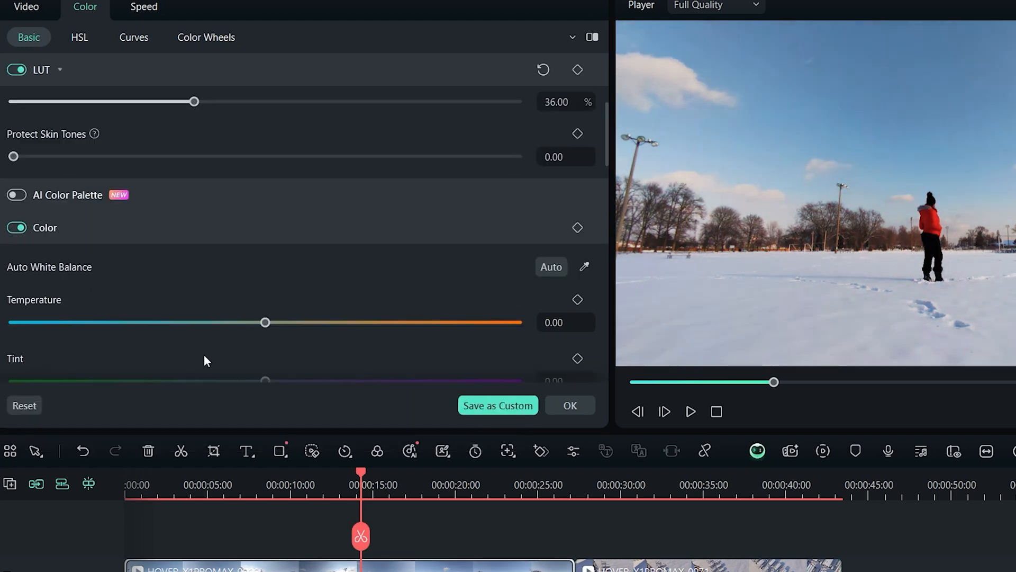
Lower the snowy clip's Highlight to -22 under Light
{"action": "scroll", "scroll_direction": "down", "scroll_amount": 3}
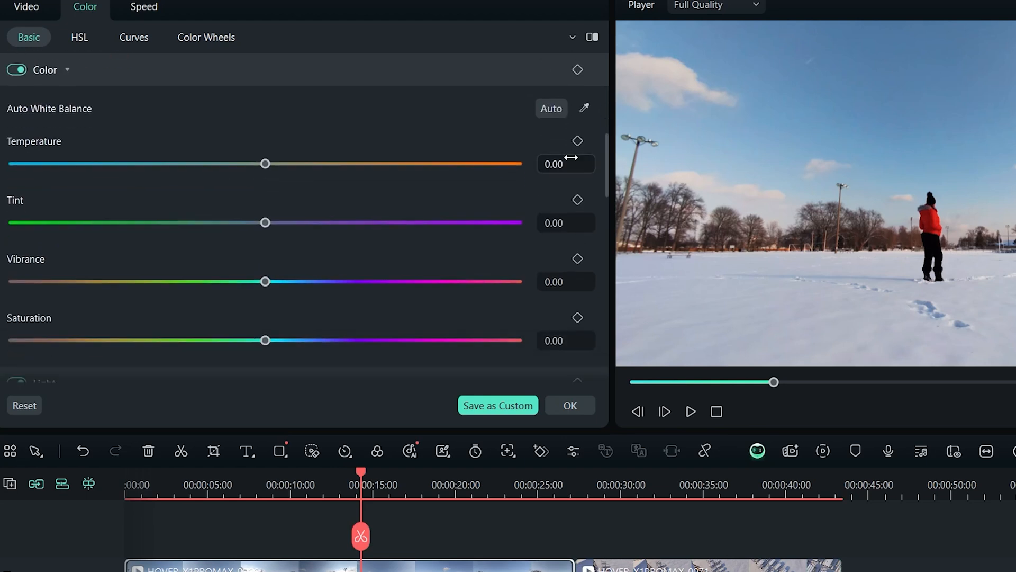
{"action": "scroll", "scroll_direction": "down", "scroll_amount": 3}
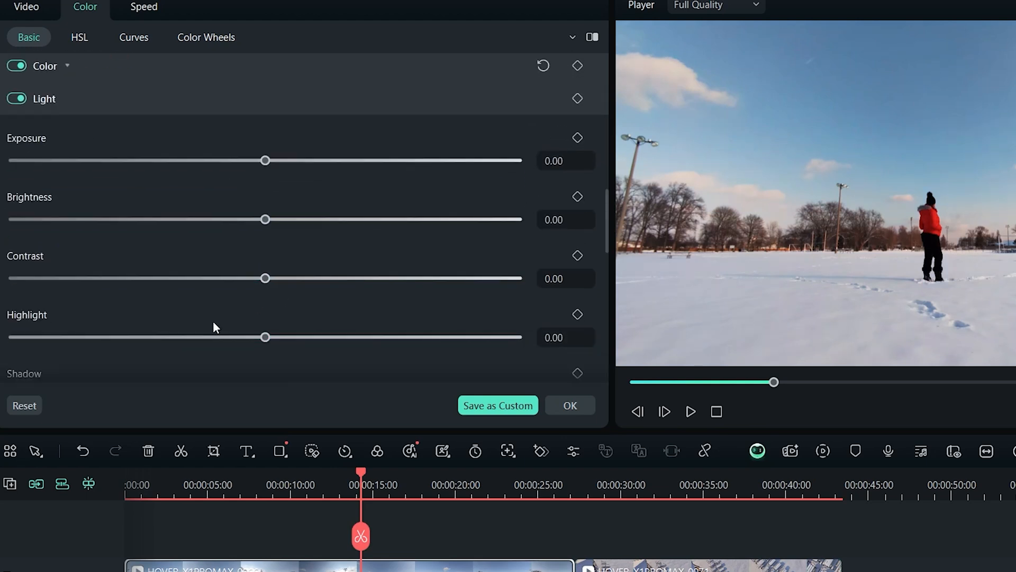
{"action": "scroll", "scroll_direction": "down", "scroll_amount": 3}
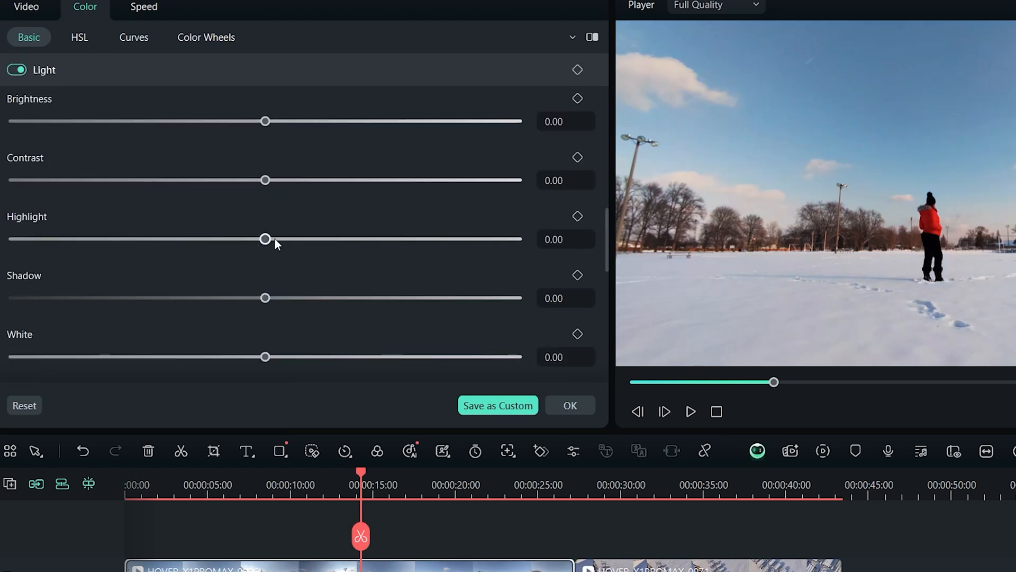
{"action": "left_click_drag", "start_coordinate": [265, 239], "coordinate": [209, 239]}
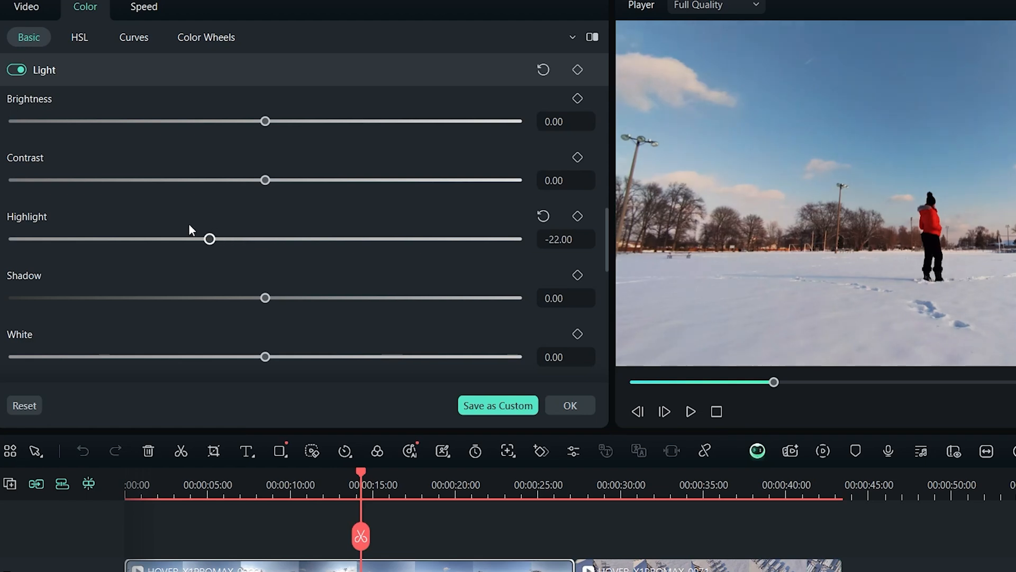
{"action": "scroll", "scroll_direction": "down", "scroll_amount": 3}
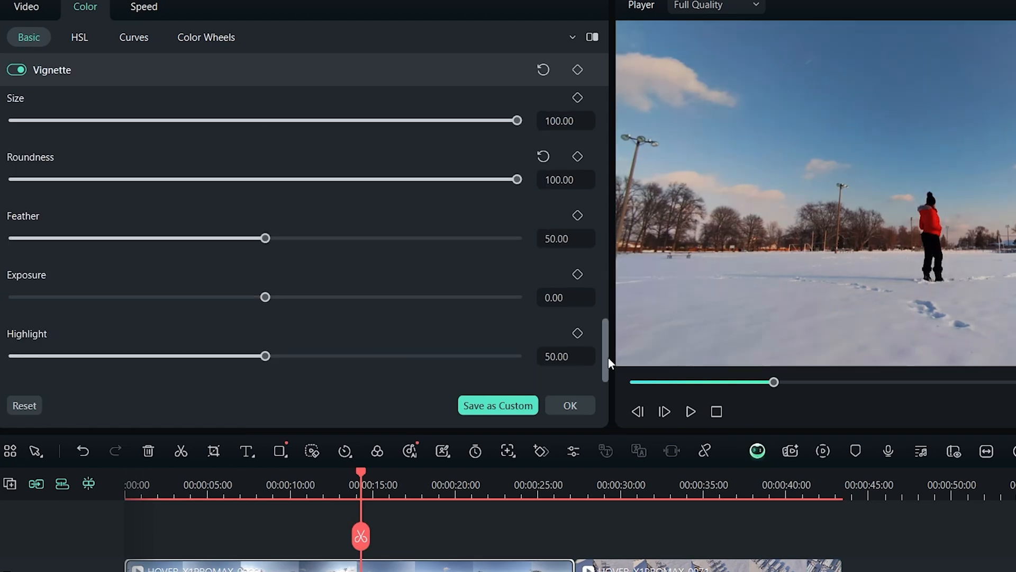
{"action": "scroll", "scroll_direction": "up", "scroll_amount": 3}
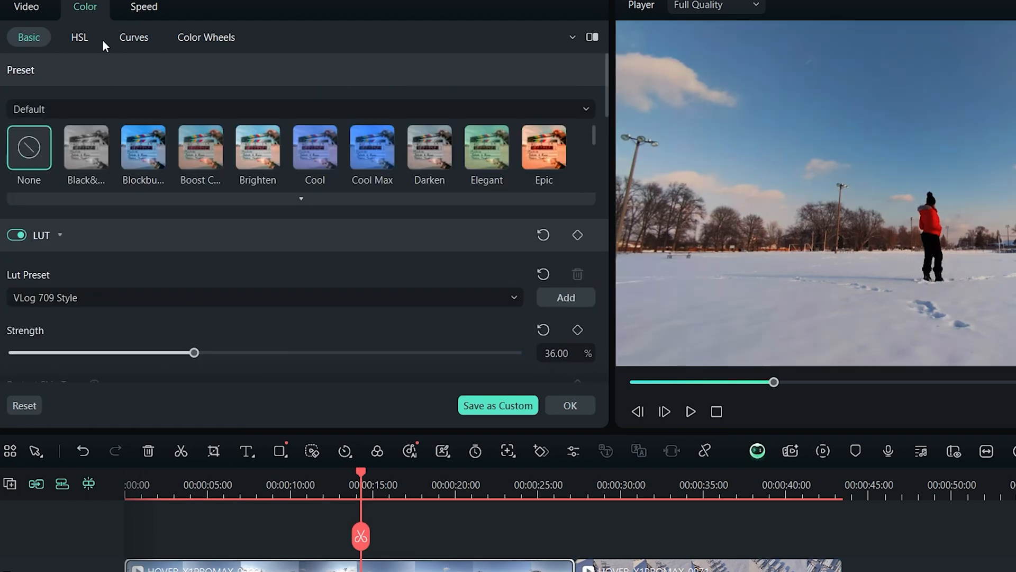
Look through HSL and Curves, then tint the Midtones wheel to green 0.01, blue -0.01
{"action": "left_click", "coordinate": [80, 37]}
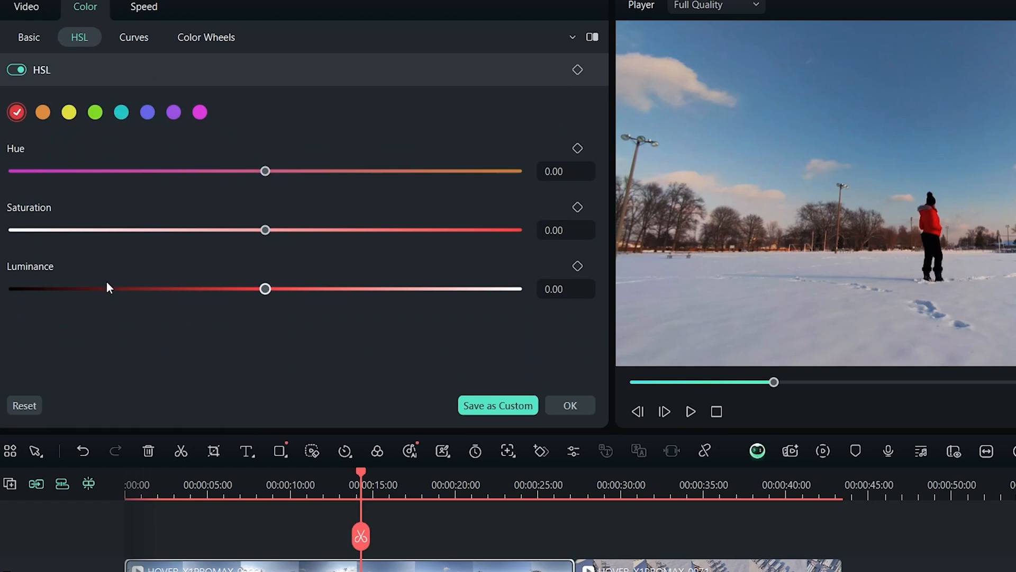
{"action": "mouse_move", "coordinate": [465, 370]}
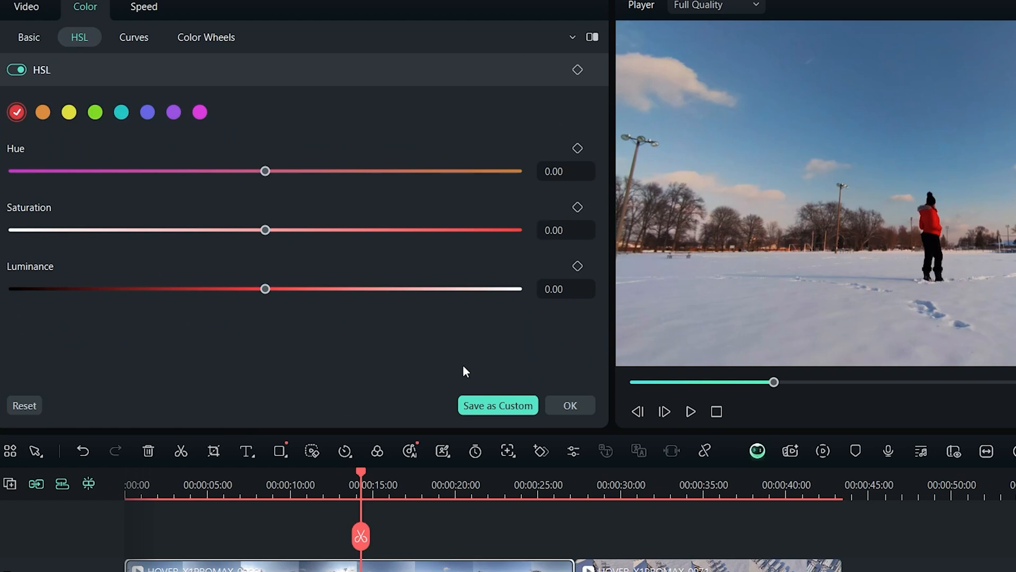
{"action": "left_click", "coordinate": [133, 37]}
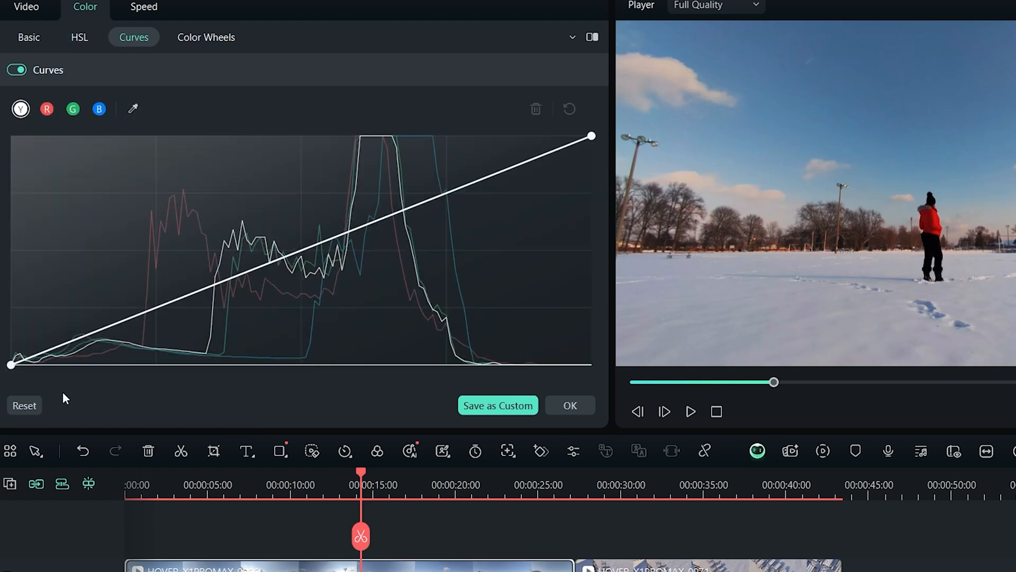
{"action": "left_click", "coordinate": [46, 109]}
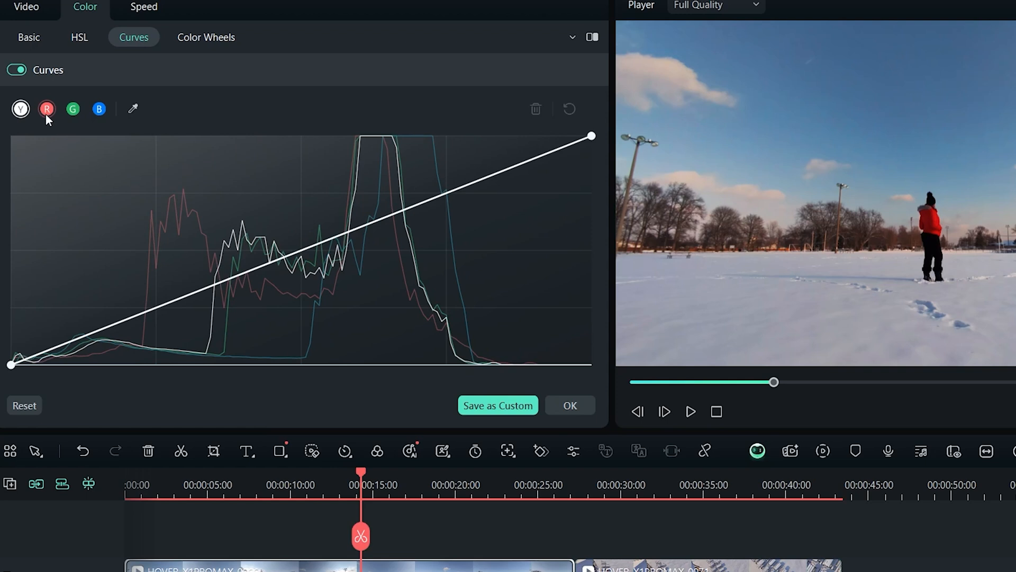
{"action": "left_click", "coordinate": [206, 37]}
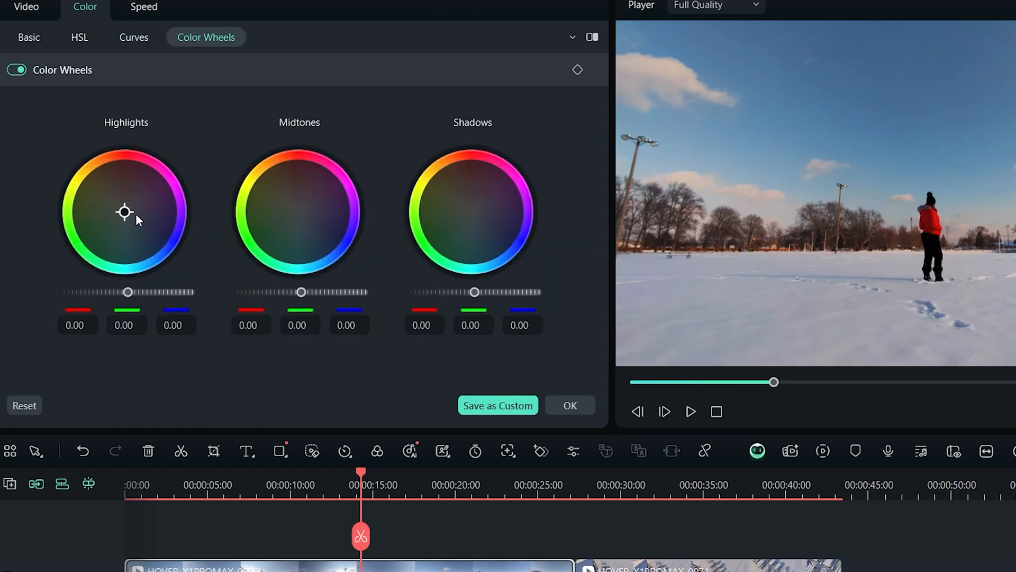
{"action": "mouse_move", "coordinate": [298, 213]}
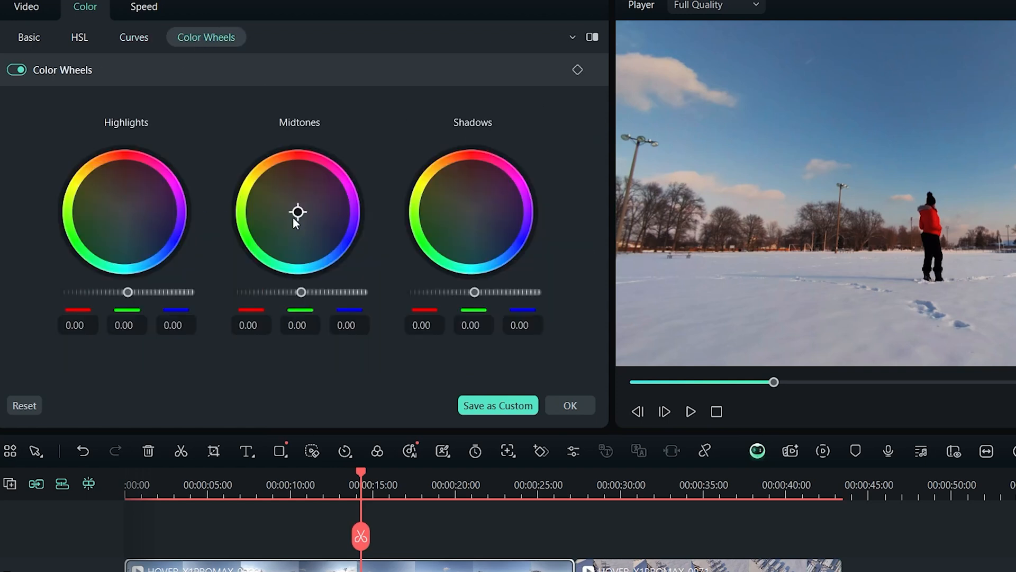
{"action": "left_click_drag", "start_coordinate": [298, 212], "coordinate": [295, 211]}
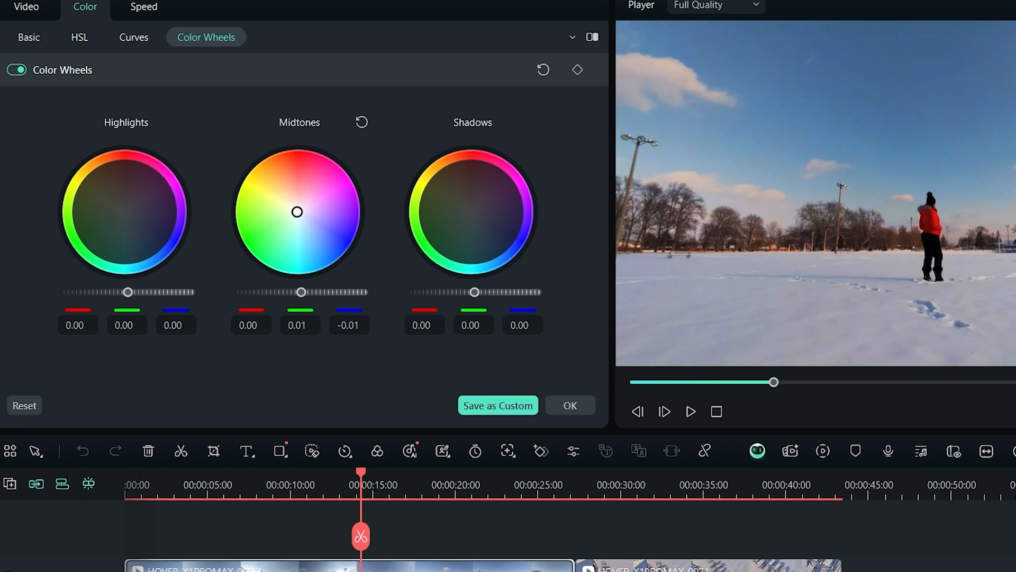
{"action": "left_click_drag", "start_coordinate": [297, 211], "coordinate": [291, 216]}
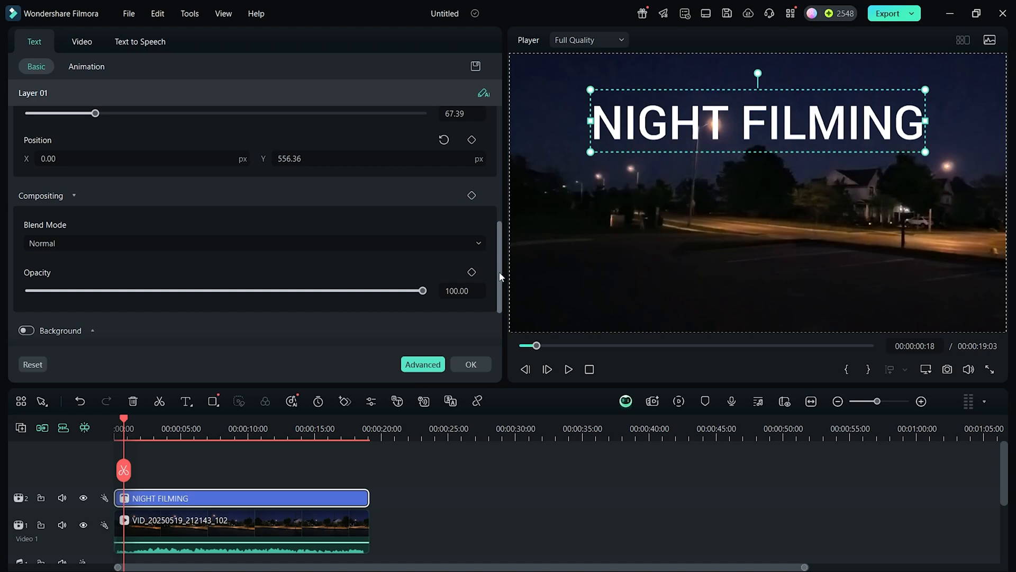
Keyframe the NIGHT FILMING title's Scale at 79.34 near the end and about 58 at the start
{"action": "scroll", "scroll_direction": "up", "scroll_amount": 3}
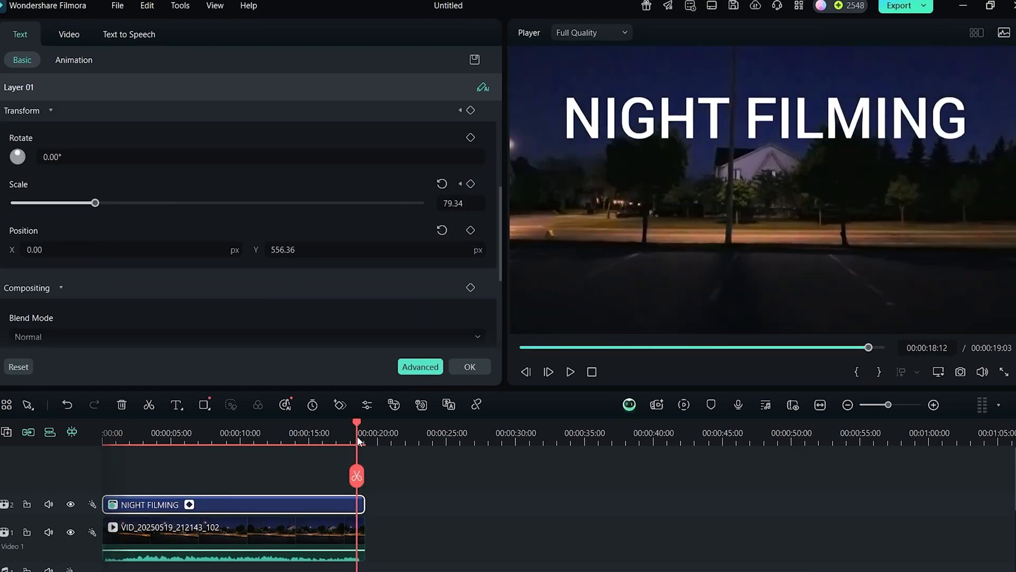
{"action": "mouse_move", "coordinate": [471, 184]}
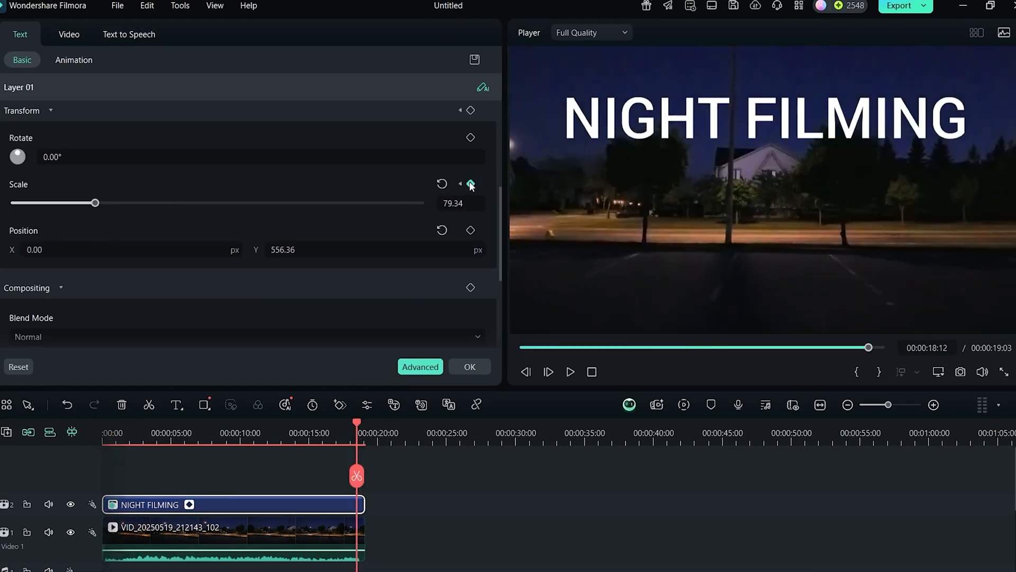
{"action": "left_click", "coordinate": [471, 184]}
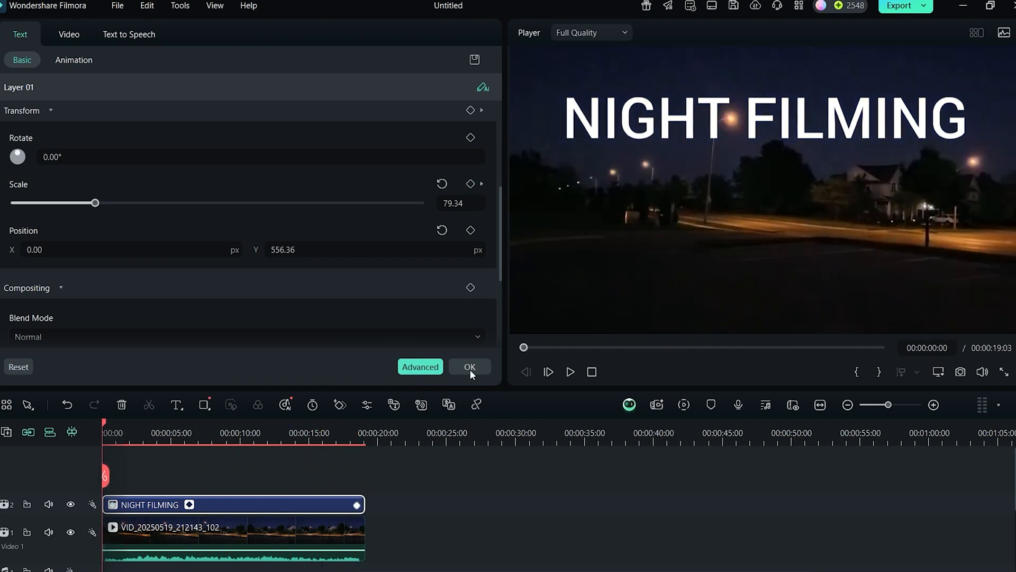
{"action": "left_click_drag", "start_coordinate": [94, 203], "coordinate": [75, 202]}
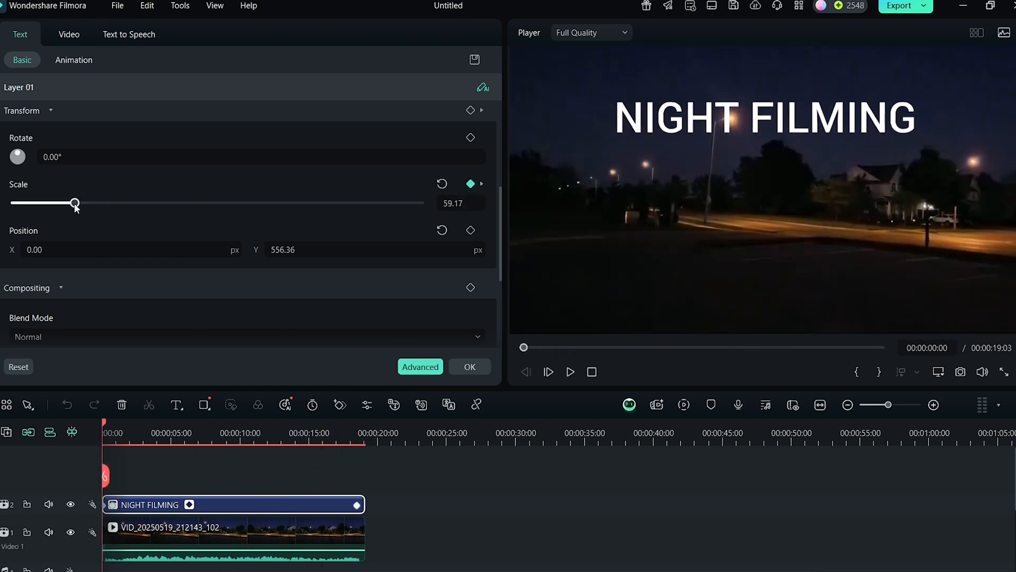
{"action": "left_click_drag", "start_coordinate": [76, 203], "coordinate": [69, 203]}
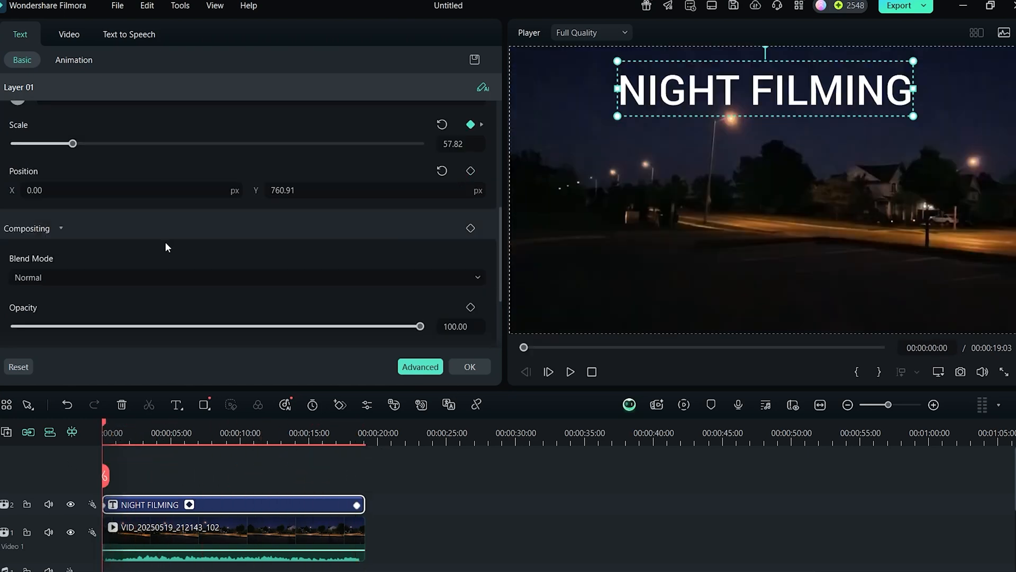
Add an Opacity keyframe making the title nearly transparent at the start, then preview the fade-in
{"action": "left_click", "coordinate": [470, 170]}
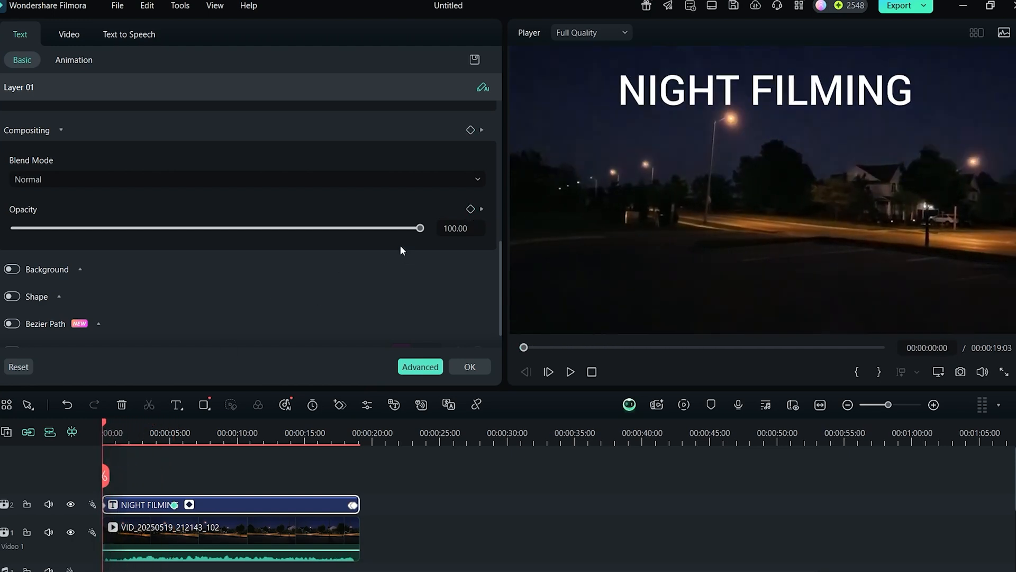
{"action": "left_click_drag", "start_coordinate": [419, 228], "coordinate": [14, 228]}
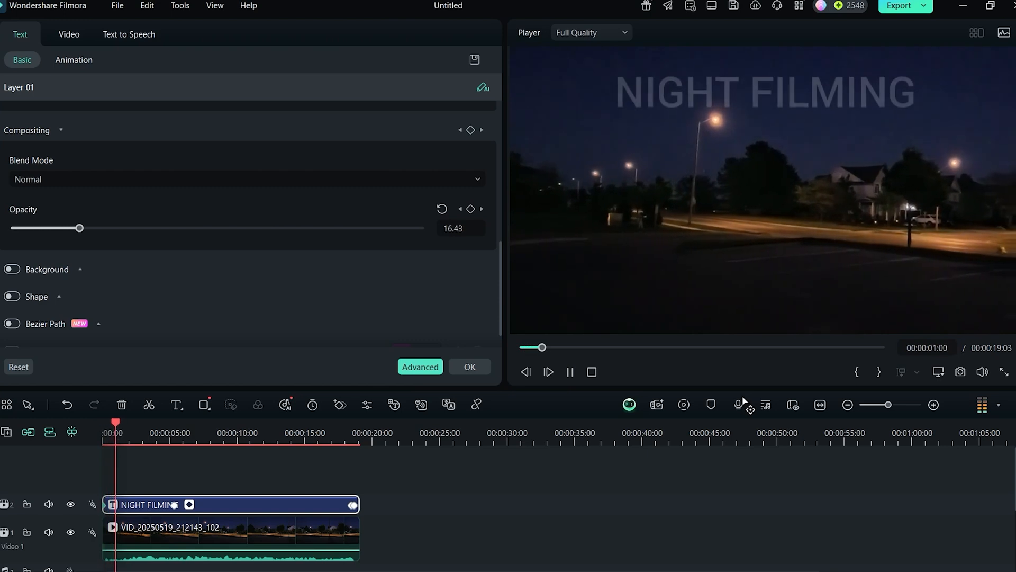
{"action": "left_click_drag", "start_coordinate": [80, 227], "coordinate": [234, 228]}
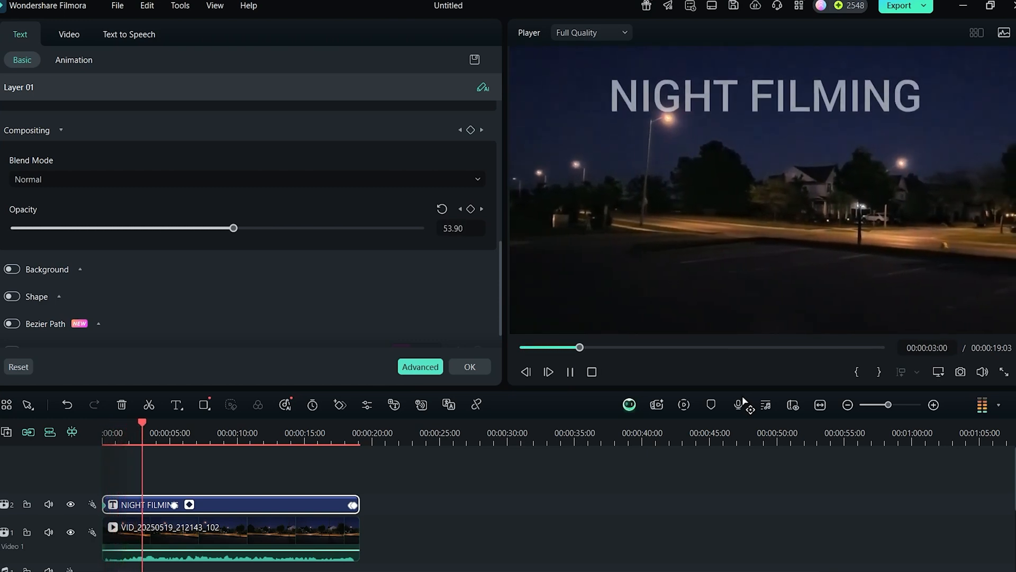
{"action": "left_click_drag", "start_coordinate": [233, 227], "coordinate": [383, 228]}
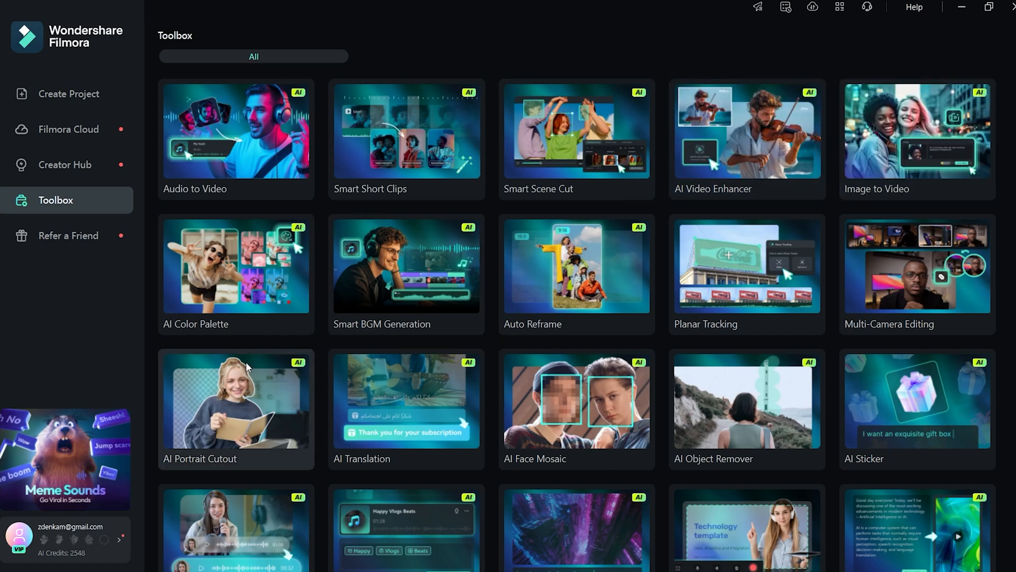
{"action": "mouse_move", "coordinate": [349, 283]}
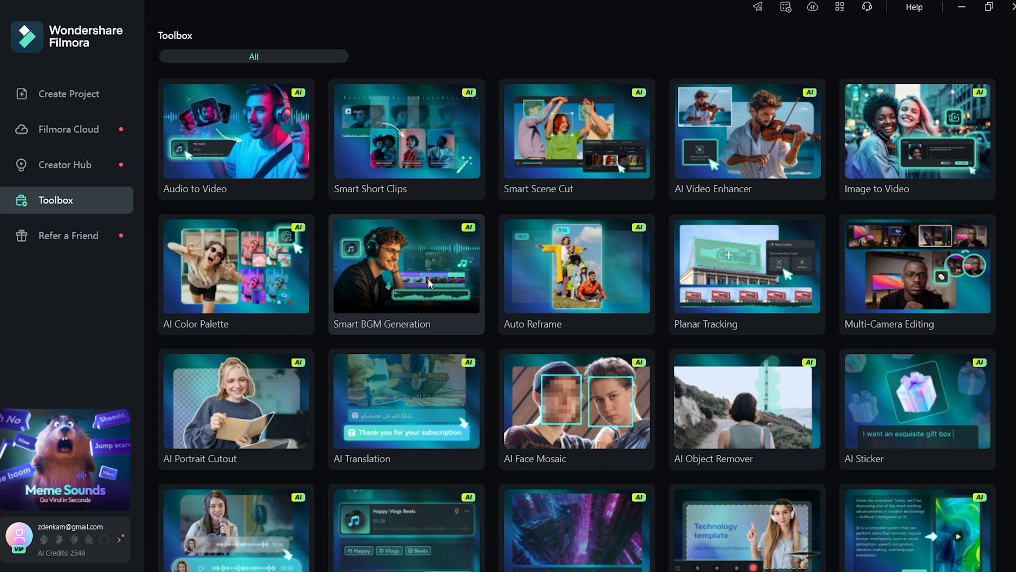
{"action": "mouse_move", "coordinate": [563, 306]}
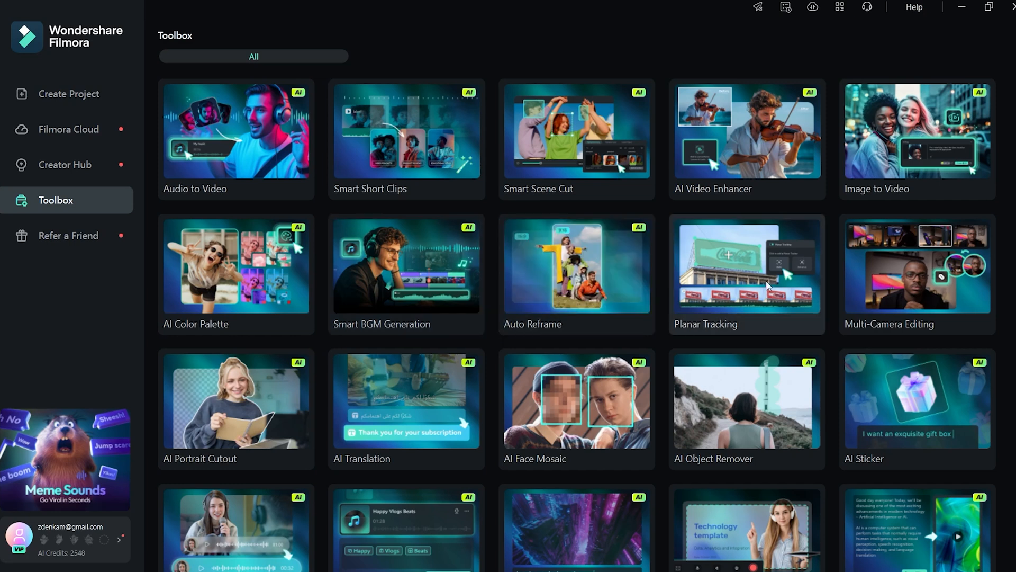
{"action": "mouse_move", "coordinate": [785, 368]}
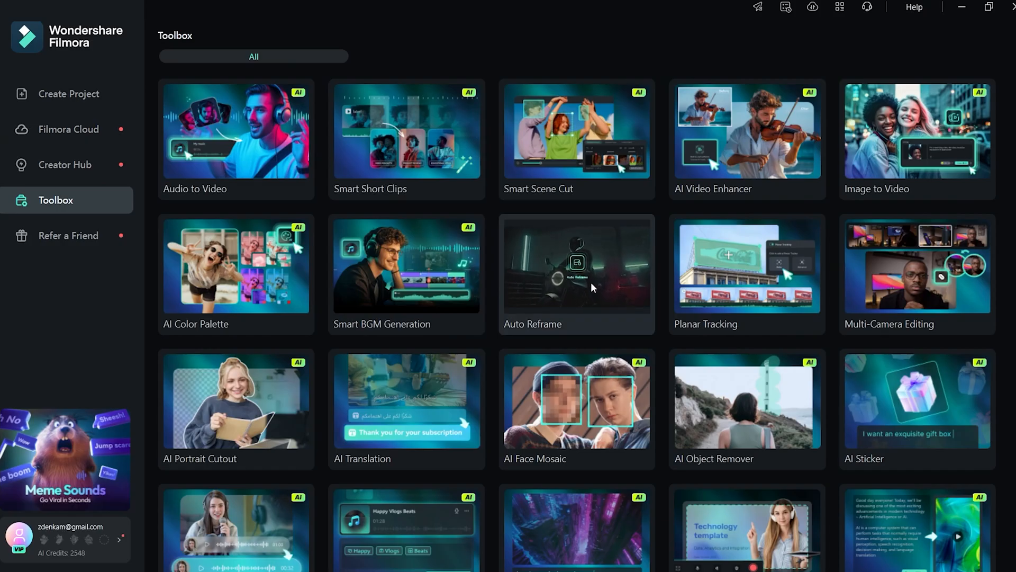
Auto Reframe beach clip C1208.MP4 to 9:16 so the crop tracks the person in red
{"action": "left_click", "coordinate": [576, 272]}
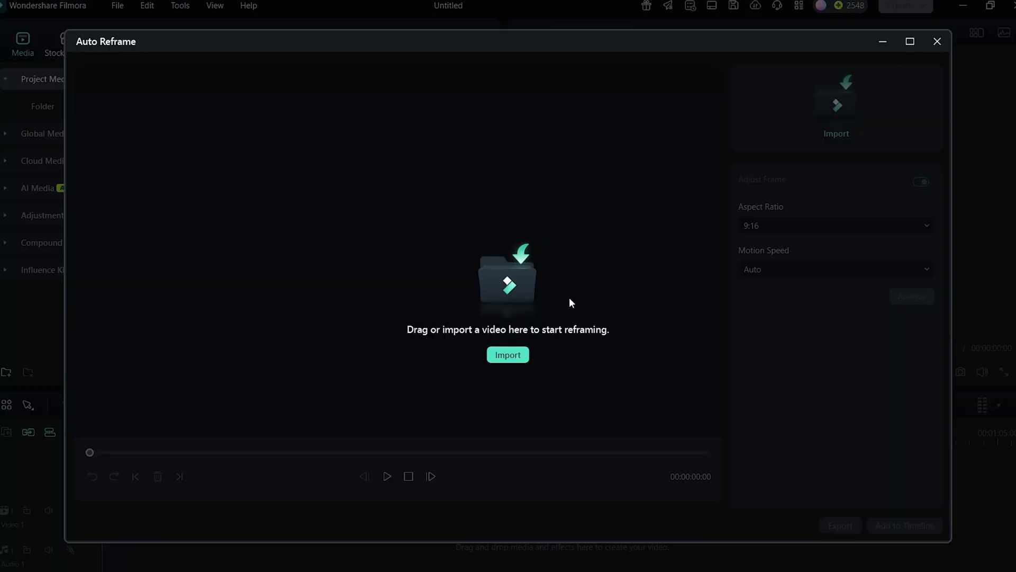
{"action": "left_click", "coordinate": [507, 354]}
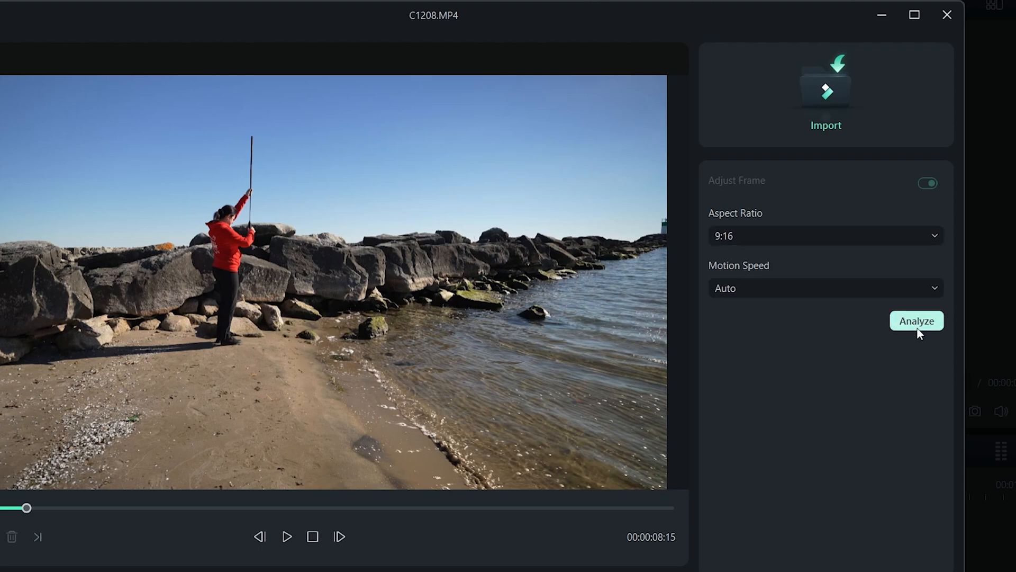
{"action": "left_click", "coordinate": [916, 321]}
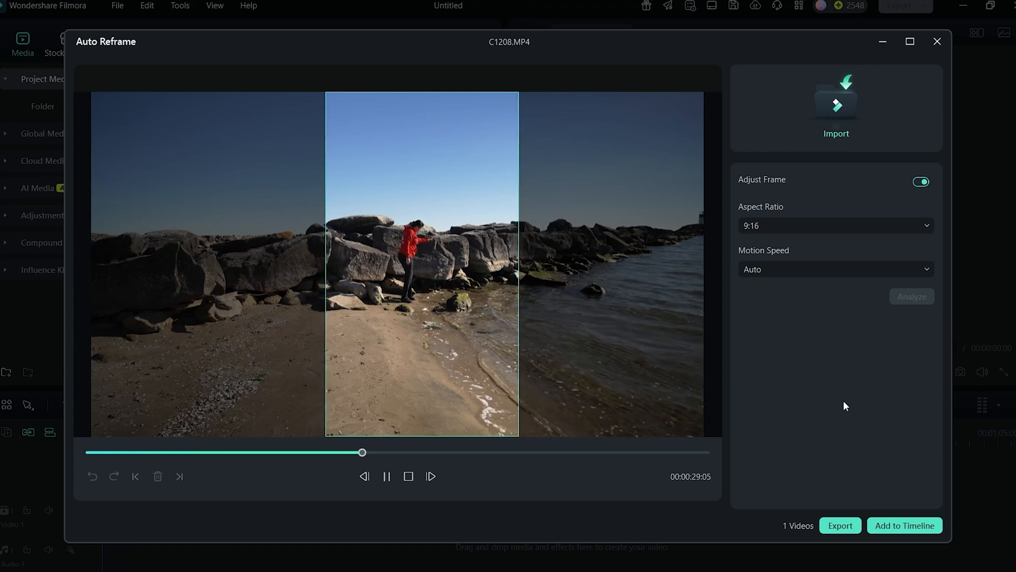
{"action": "left_click", "coordinate": [936, 42]}
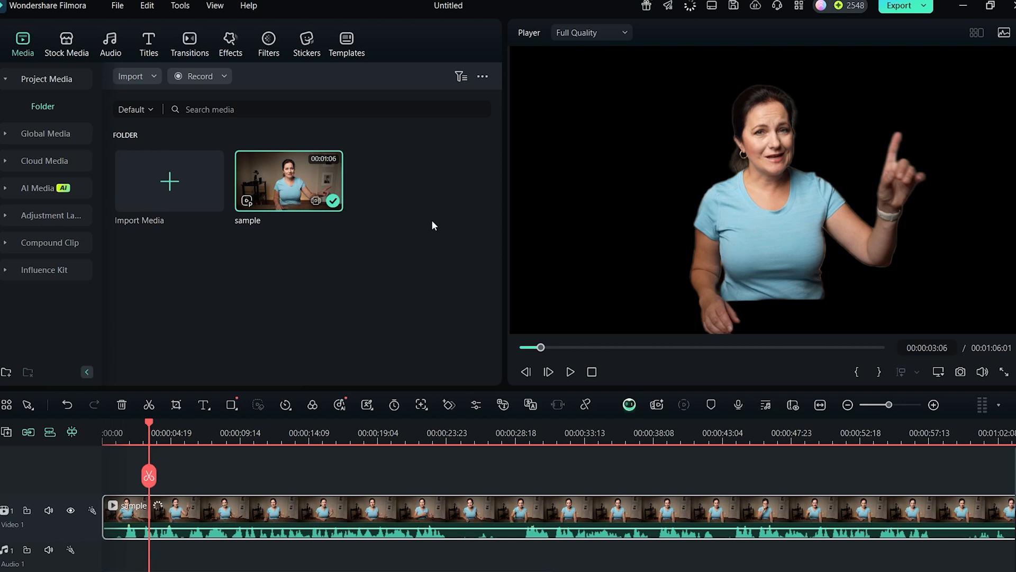
Import the night street clip VID_20250519_212143_102.mp4 under the presenter and preview the composite
{"action": "left_click", "coordinate": [817, 180]}
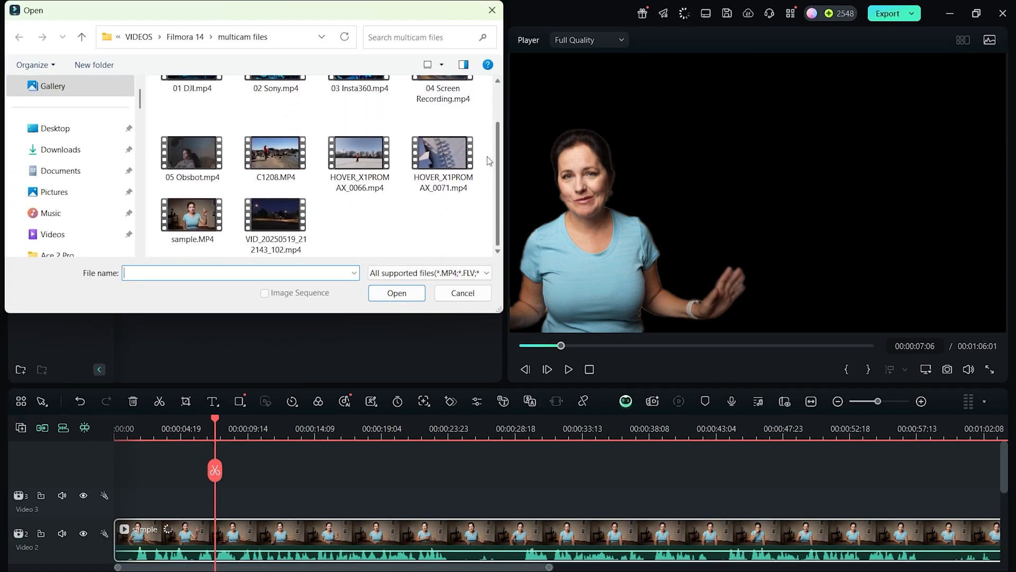
{"action": "left_click", "coordinate": [462, 293]}
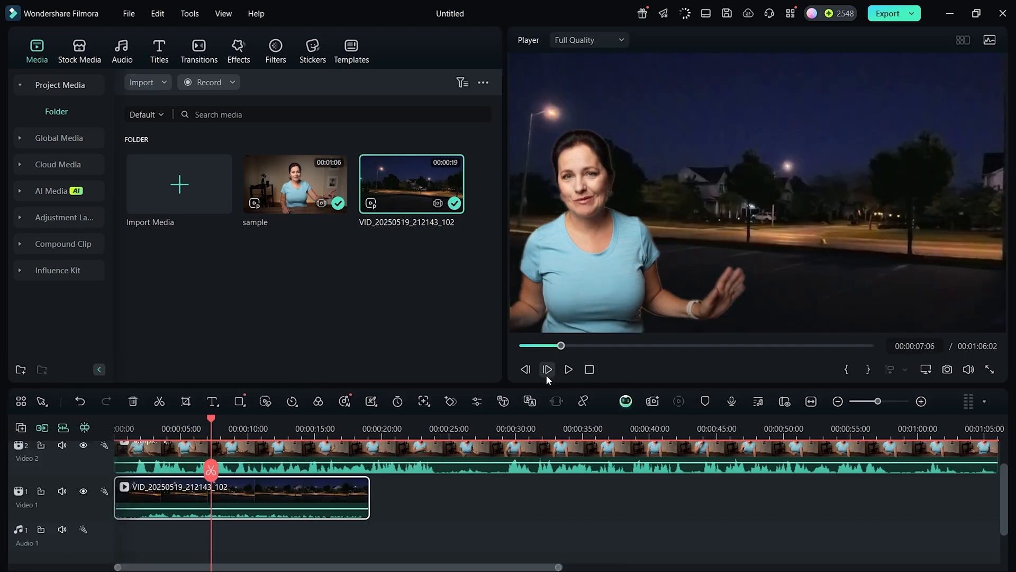
{"action": "left_click", "coordinate": [568, 369]}
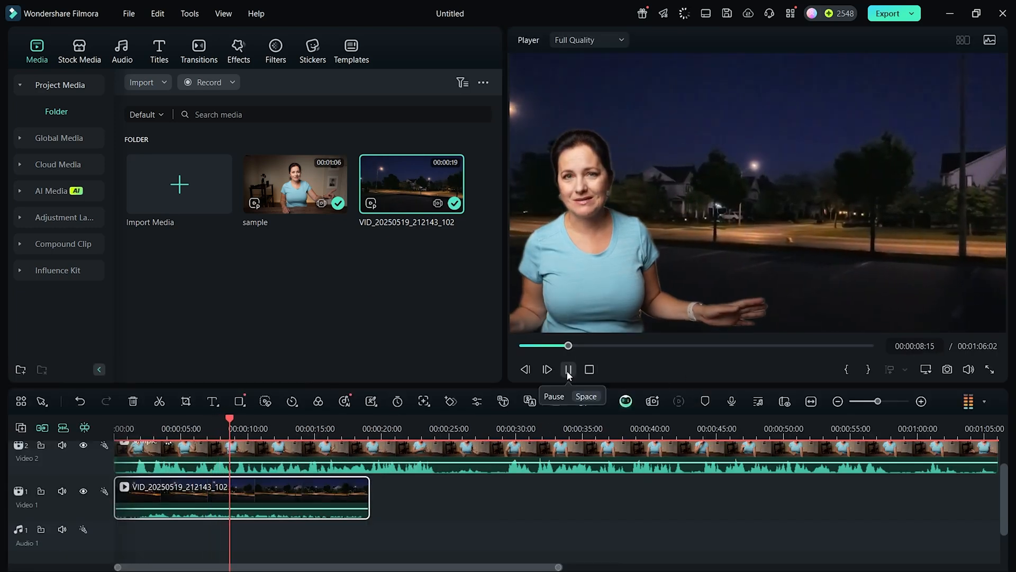
{"action": "left_click", "coordinate": [568, 369]}
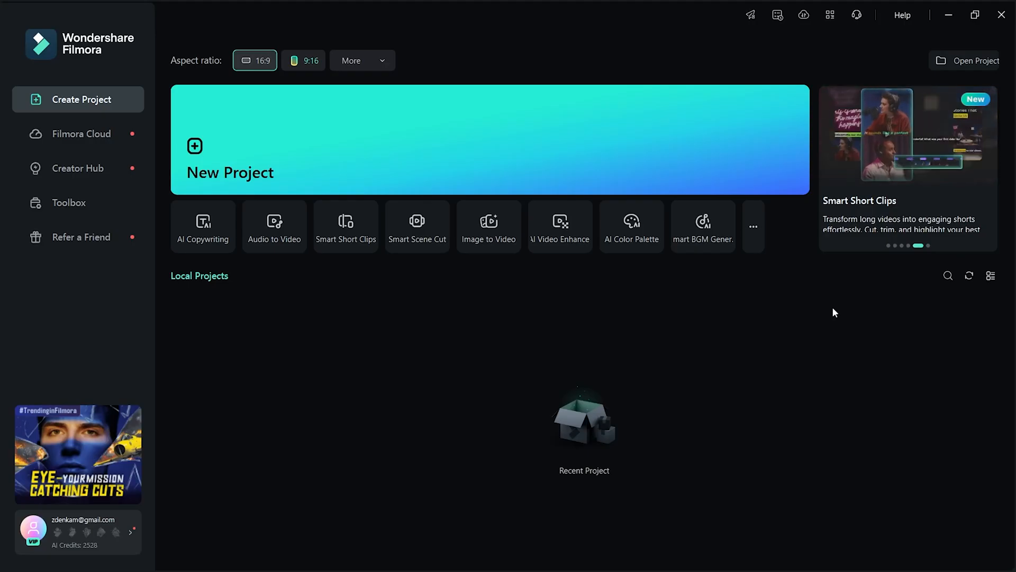
Launch Screen Recorder from the Toolbox of AI tools
{"action": "left_click", "coordinate": [69, 202]}
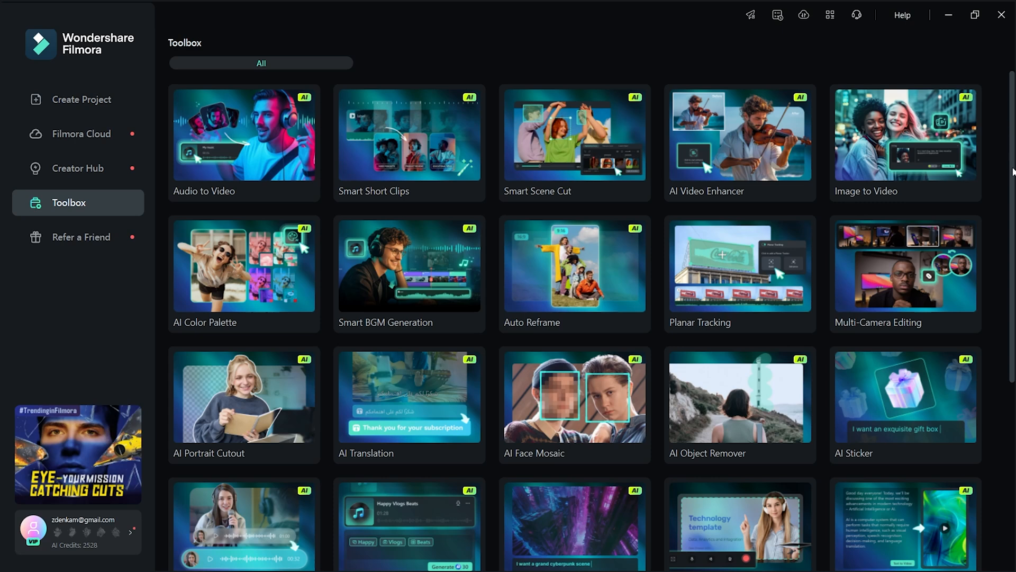
{"action": "scroll", "scroll_direction": "down", "scroll_amount": 3}
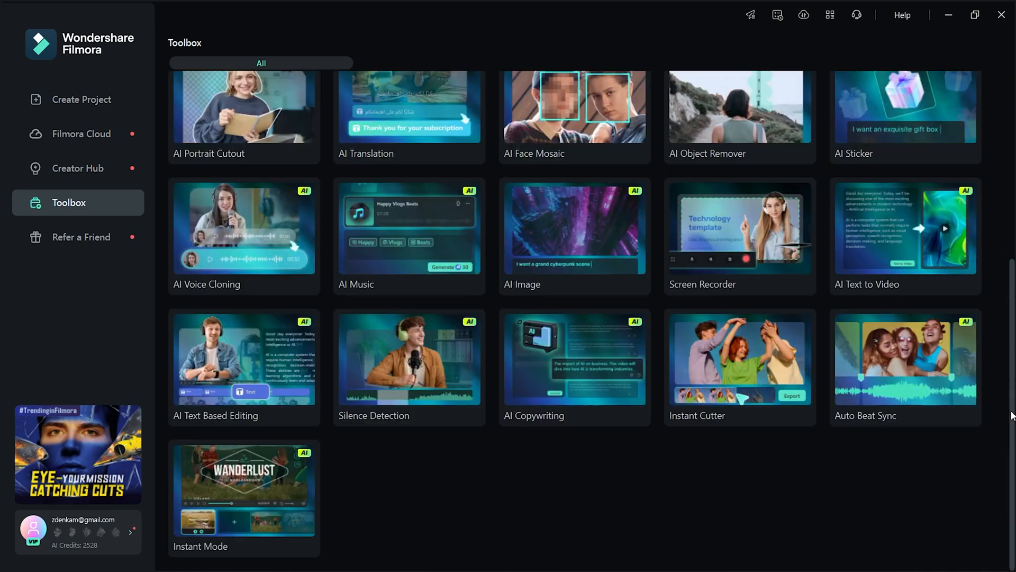
{"action": "mouse_move", "coordinate": [808, 280]}
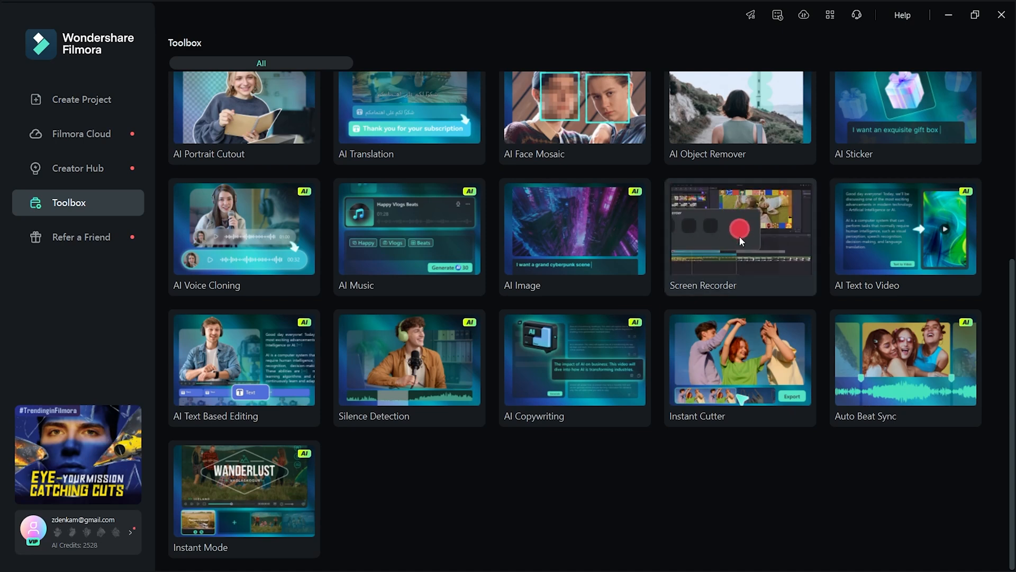
{"action": "left_click", "coordinate": [738, 230]}
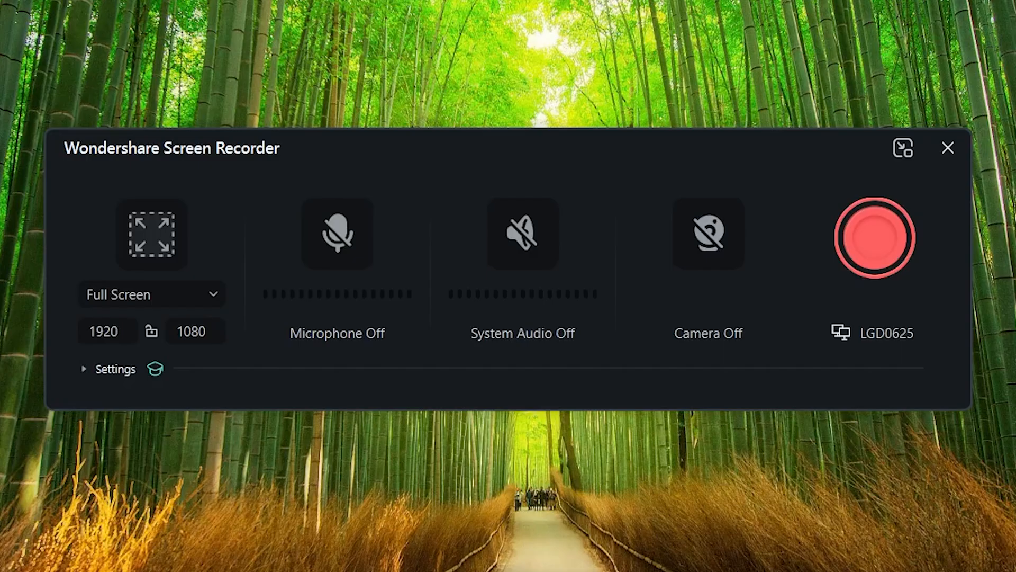
{"action": "mouse_move", "coordinate": [177, 407]}
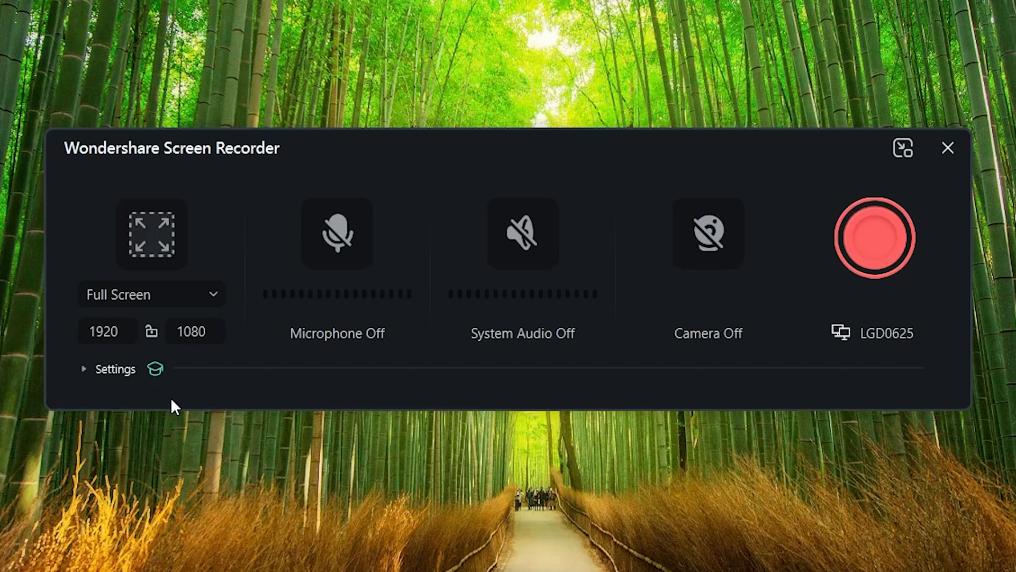
{"action": "mouse_move", "coordinate": [136, 437]}
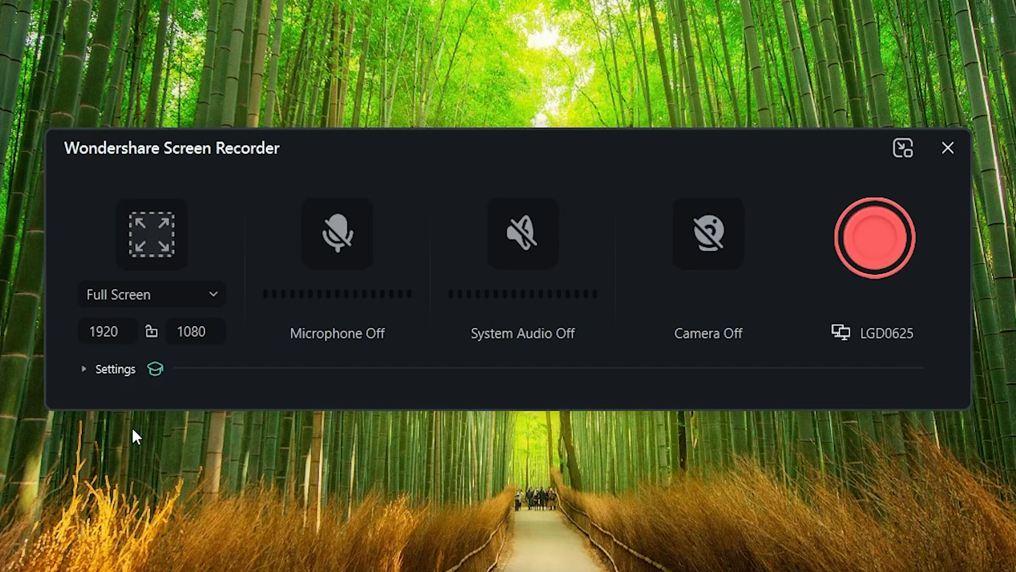
{"action": "mouse_move", "coordinate": [217, 292]}
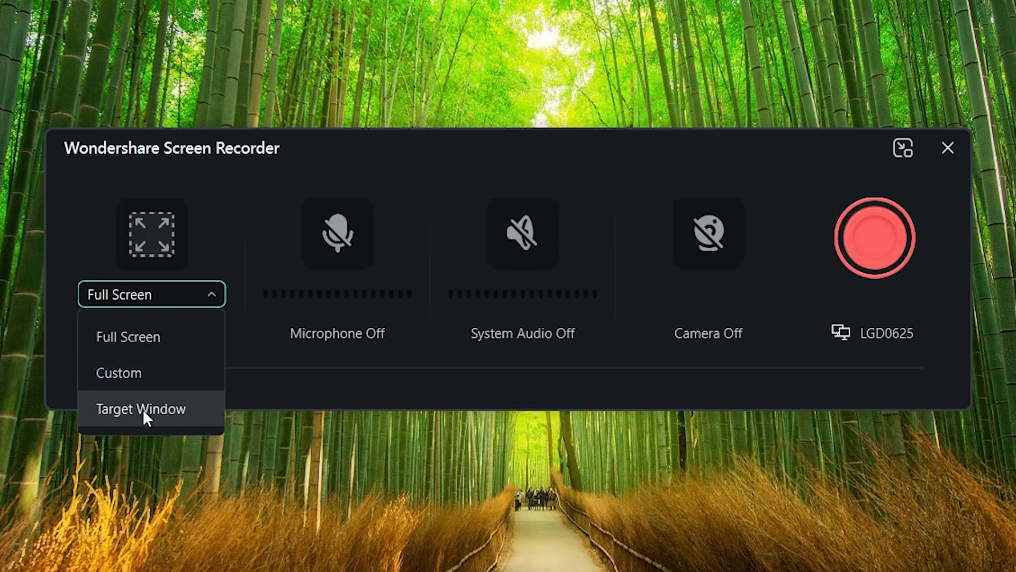
{"action": "mouse_move", "coordinate": [342, 228]}
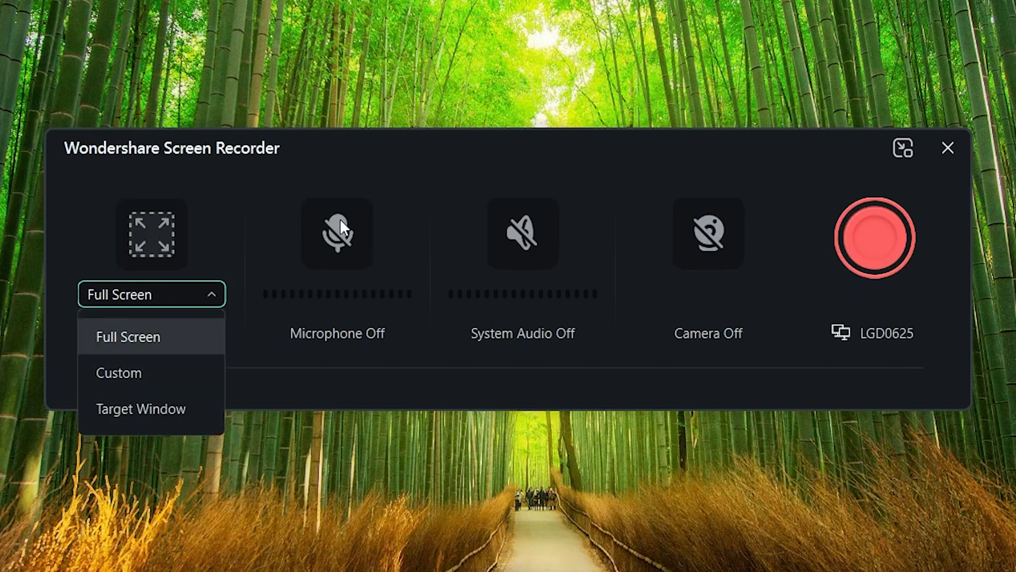
Keep Full Screen capture and enable Show Mouse Clicks instead of Hide Mouse Gesture
{"action": "left_click", "coordinate": [128, 336]}
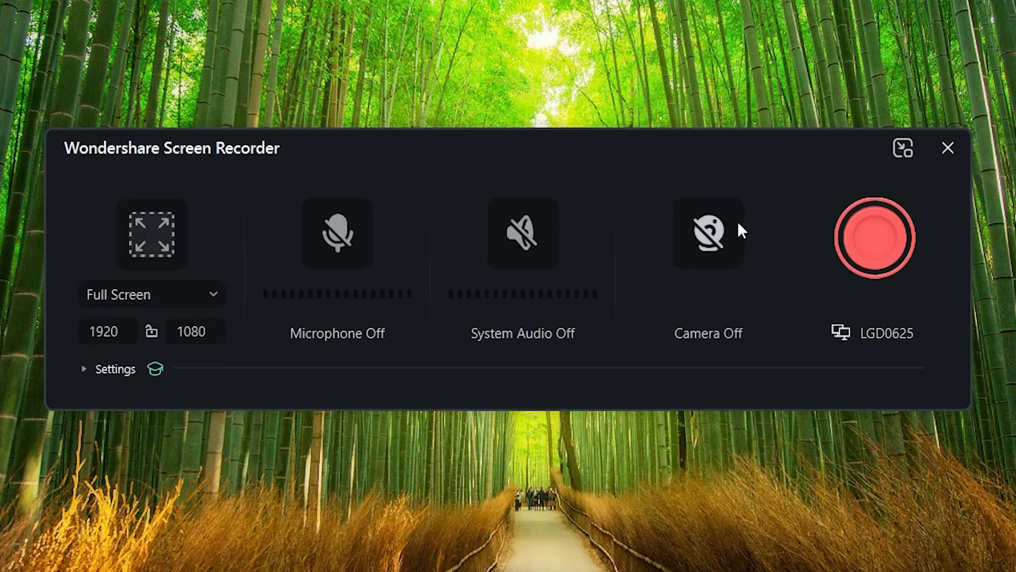
{"action": "mouse_move", "coordinate": [91, 384]}
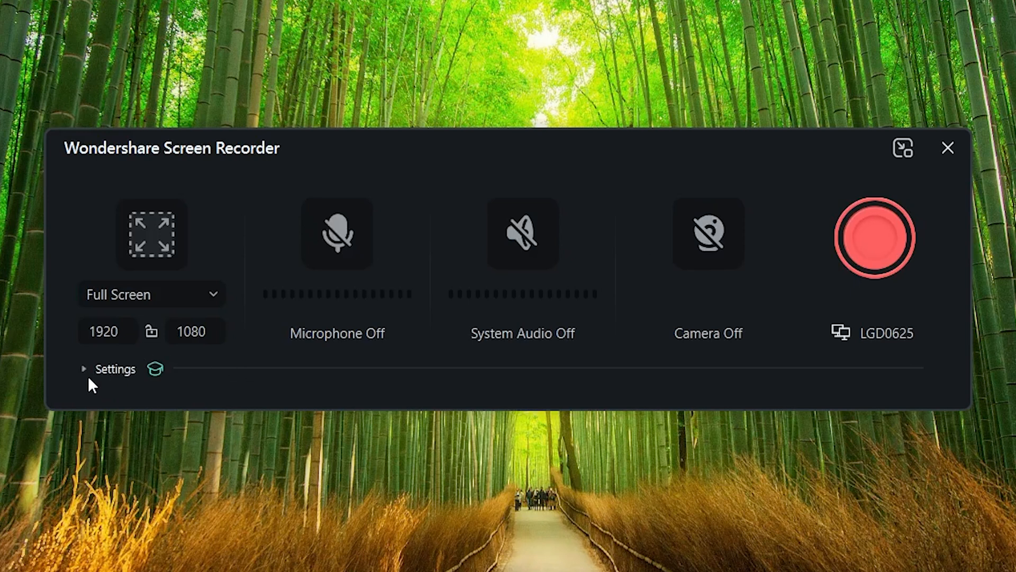
{"action": "left_click", "coordinate": [84, 369]}
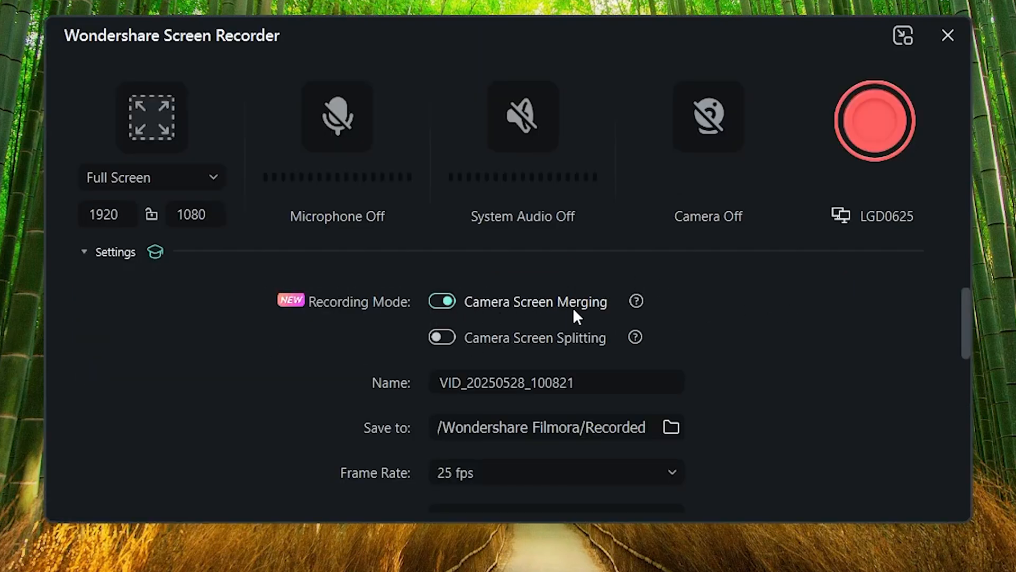
{"action": "mouse_move", "coordinate": [636, 338]}
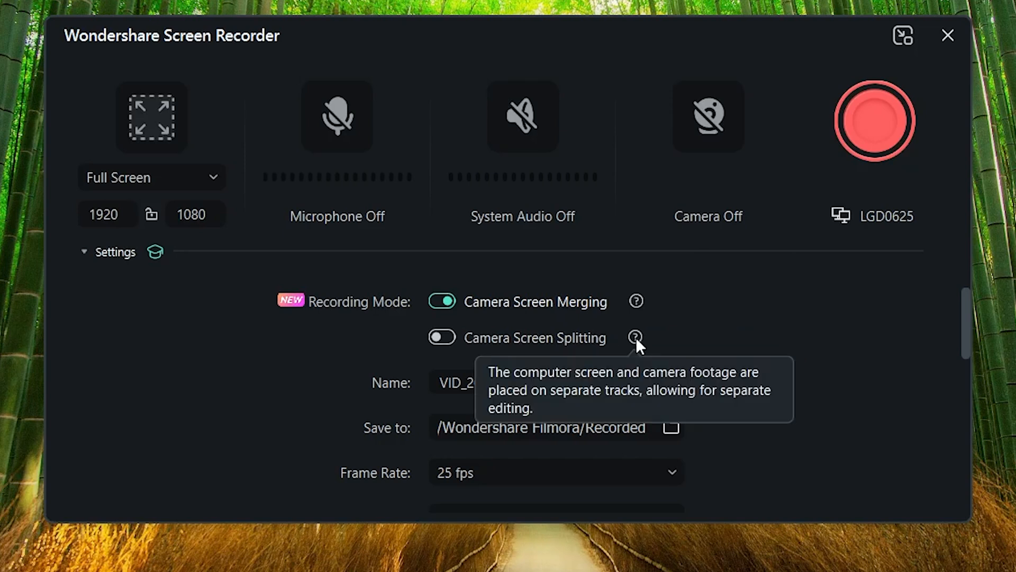
{"action": "scroll", "scroll_direction": "down", "scroll_amount": 3}
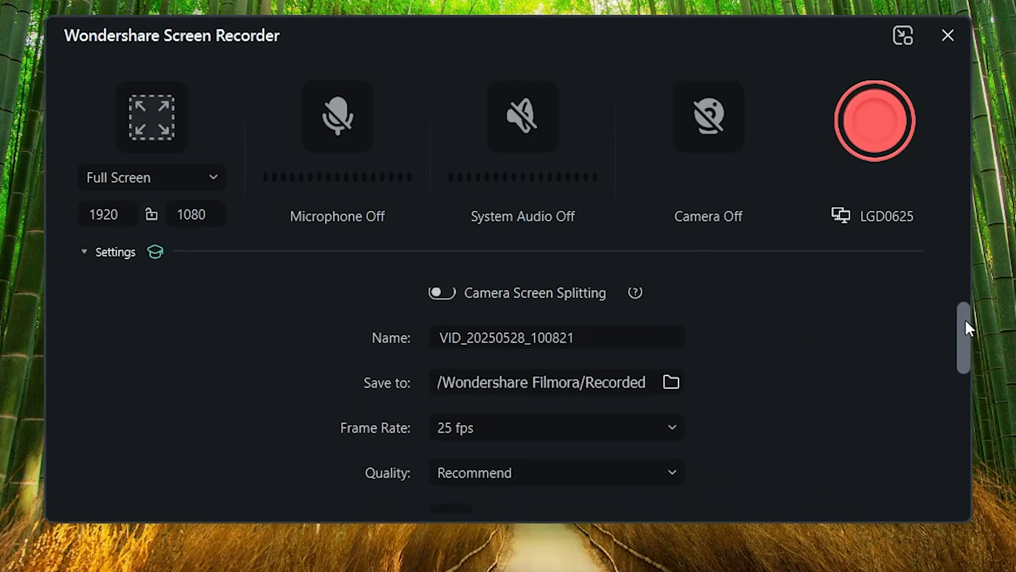
{"action": "scroll", "scroll_direction": "down", "scroll_amount": 3}
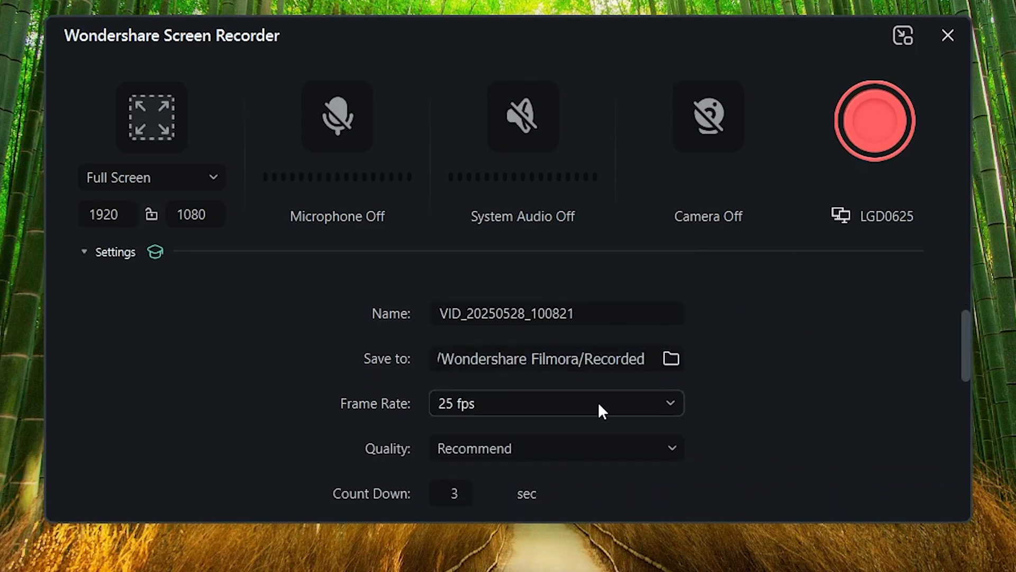
{"action": "scroll", "scroll_direction": "down", "scroll_amount": 3}
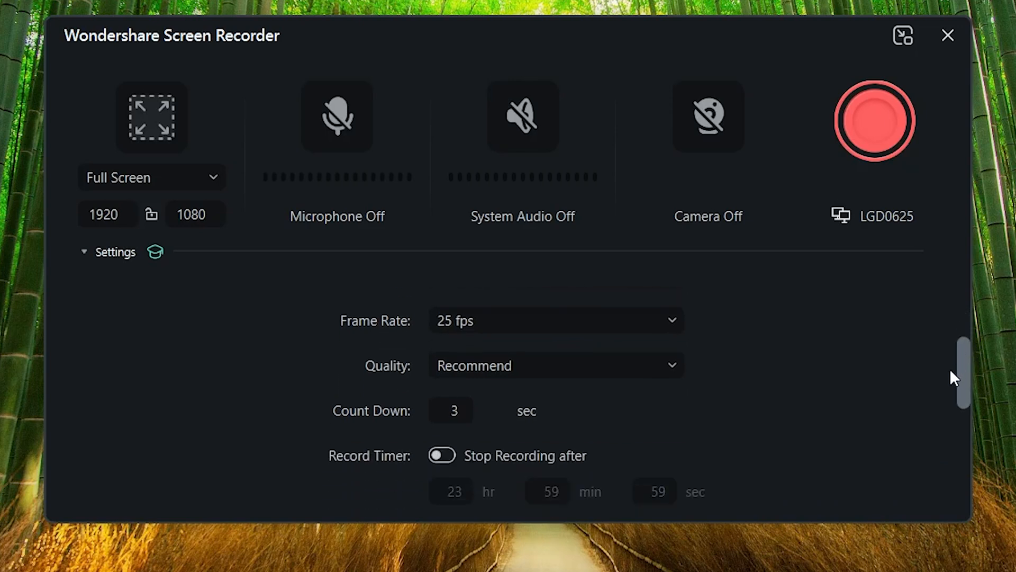
{"action": "scroll", "scroll_direction": "down", "scroll_amount": 3}
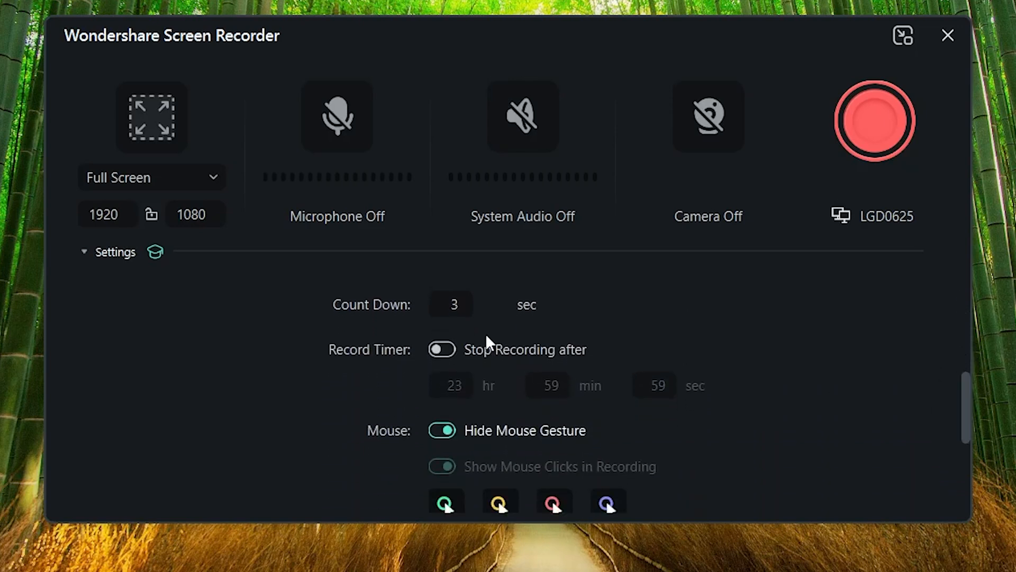
{"action": "mouse_move", "coordinate": [563, 350]}
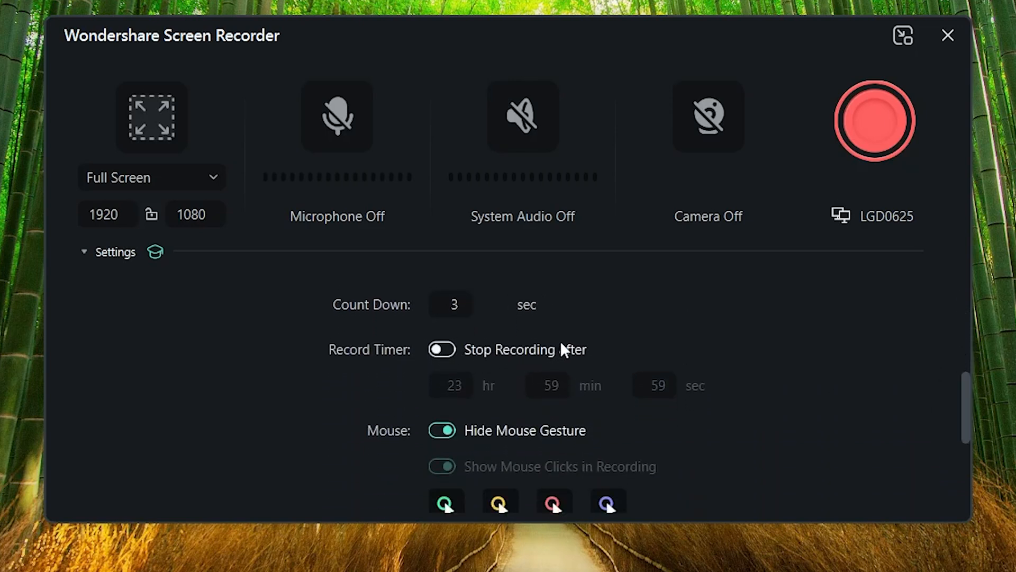
{"action": "scroll", "scroll_direction": "down", "scroll_amount": 3}
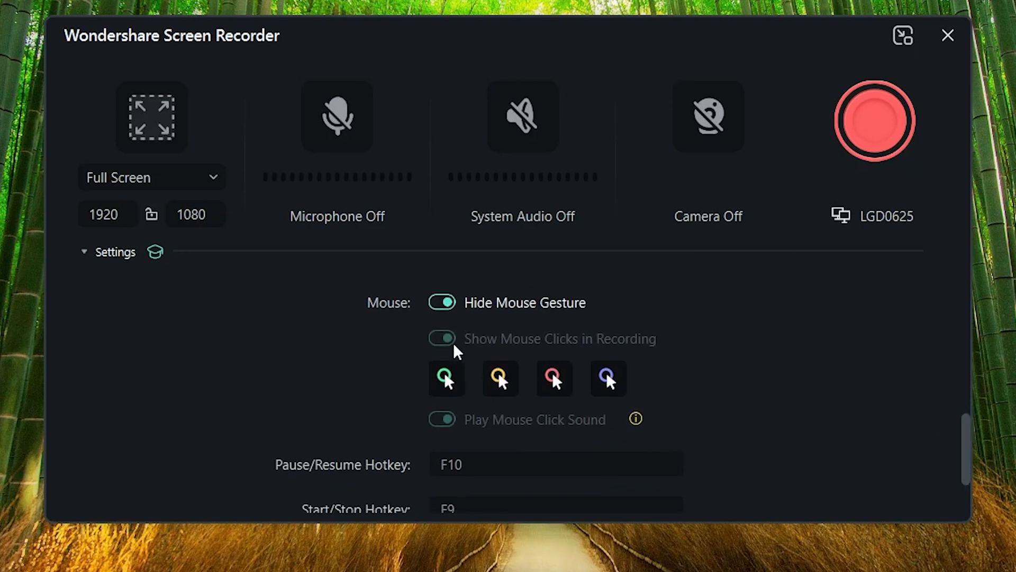
{"action": "mouse_move", "coordinate": [551, 333]}
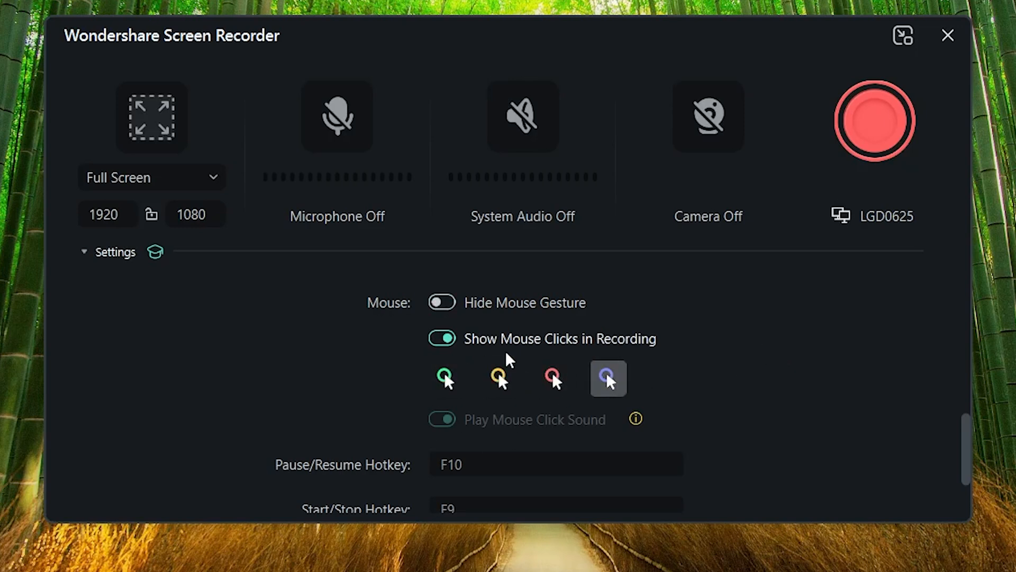
{"action": "scroll", "scroll_direction": "down", "scroll_amount": 3}
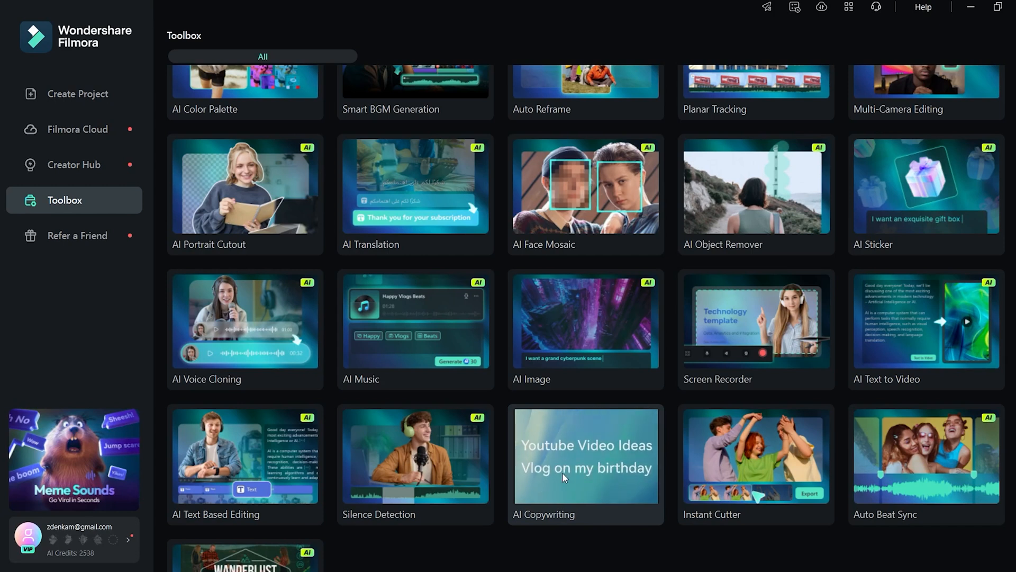
Open AI Copywriting and list the writing types, with YouTube Video Ideas selected
{"action": "left_click", "coordinate": [585, 455]}
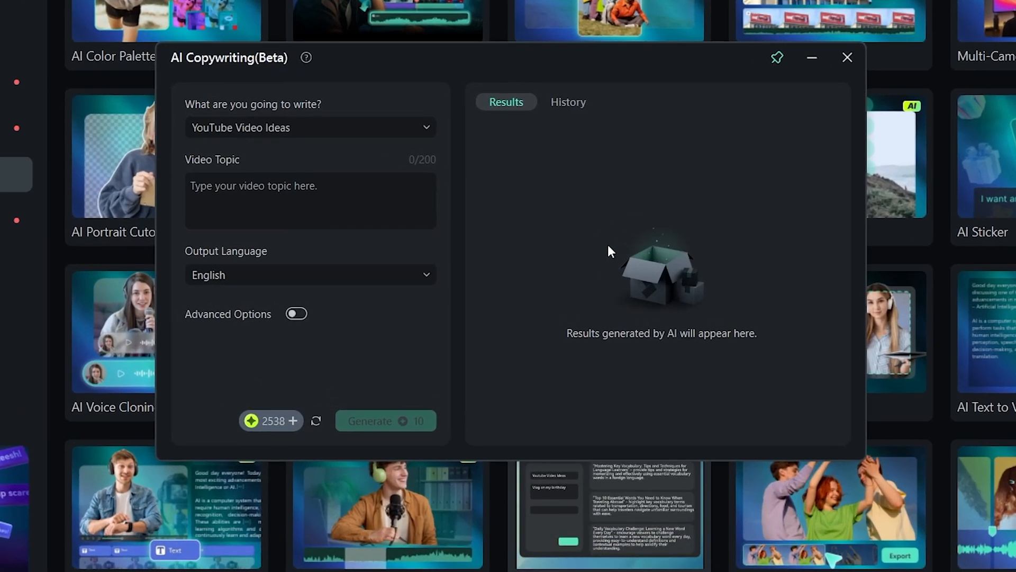
{"action": "left_click", "coordinate": [309, 201]}
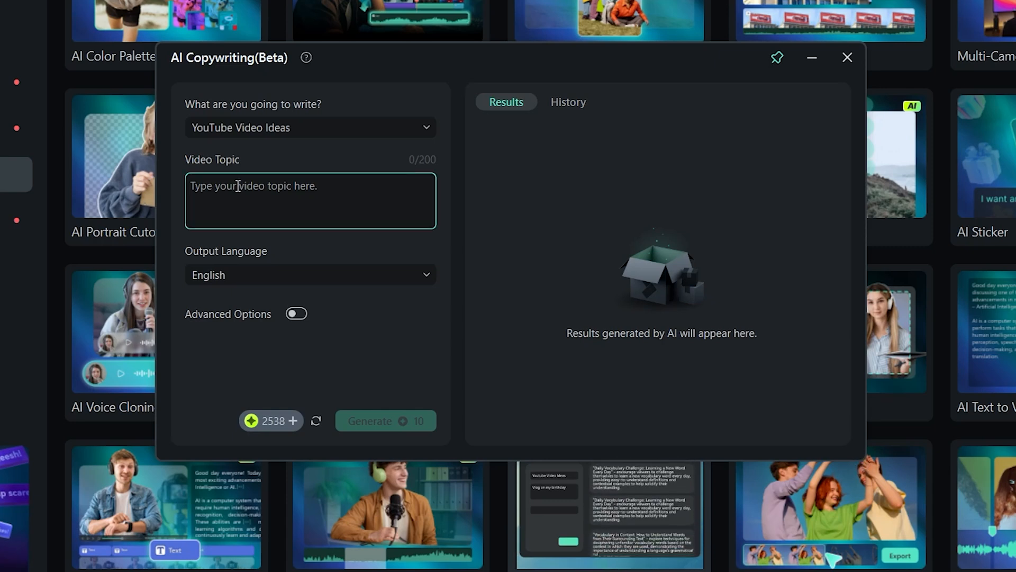
{"action": "left_click", "coordinate": [309, 127]}
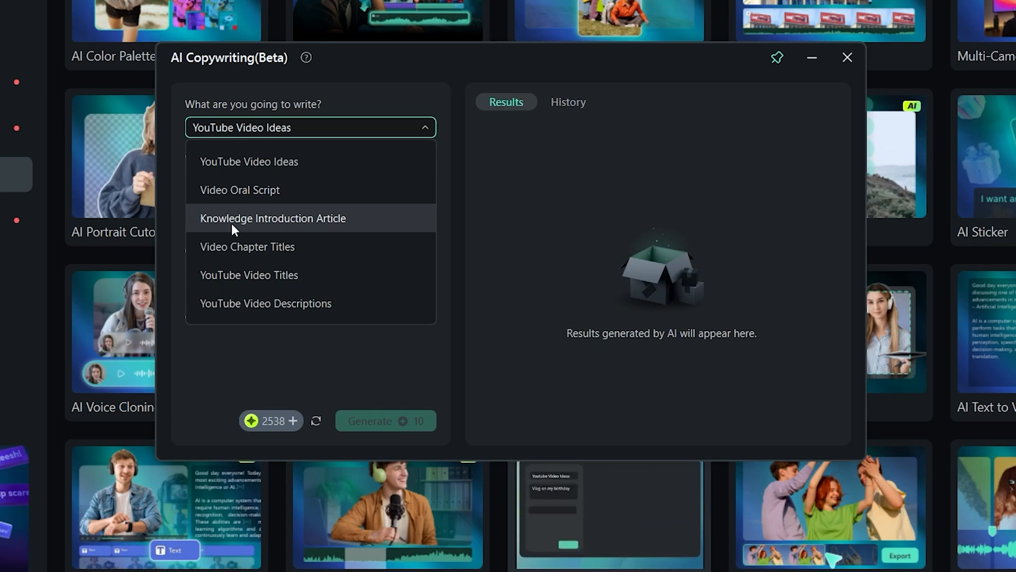
{"action": "mouse_move", "coordinate": [311, 246]}
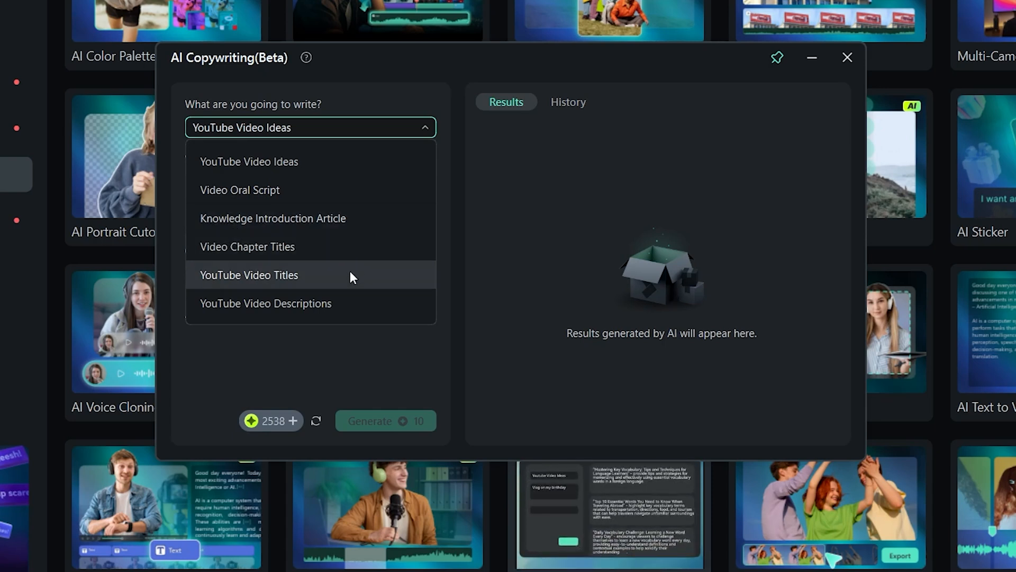
{"action": "mouse_move", "coordinate": [345, 317]}
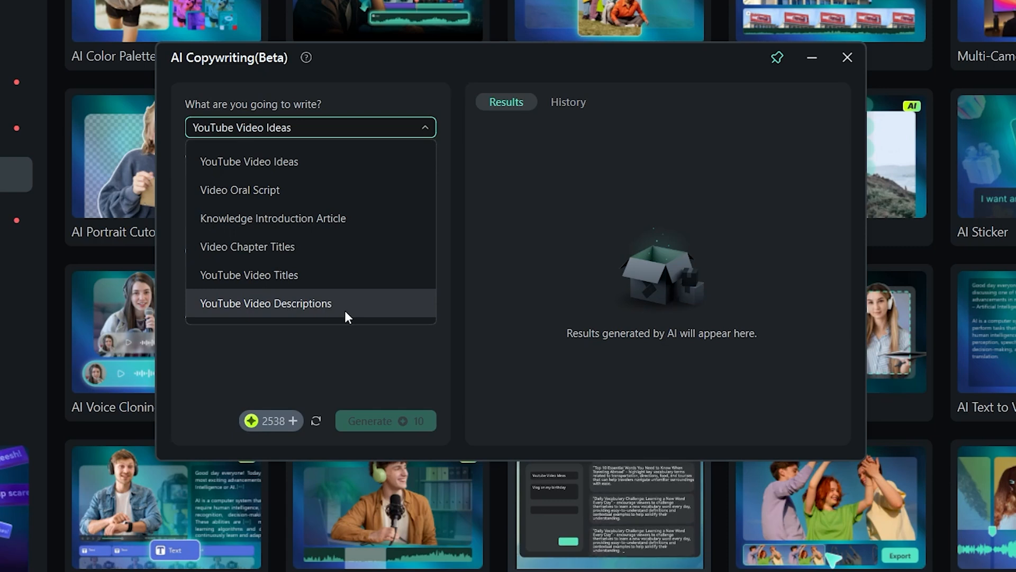
{"action": "mouse_move", "coordinate": [271, 311]}
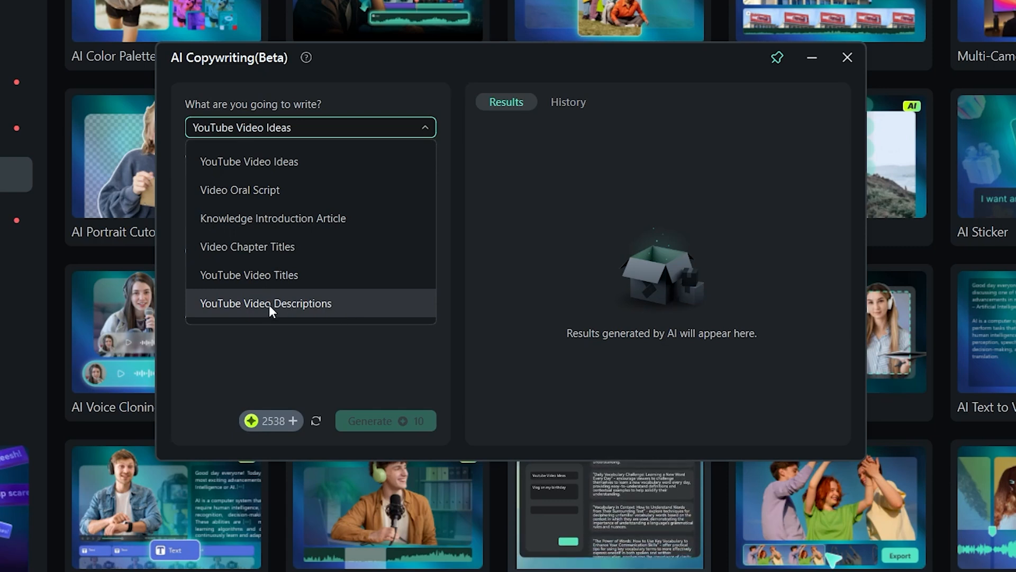
{"action": "mouse_move", "coordinate": [249, 162]}
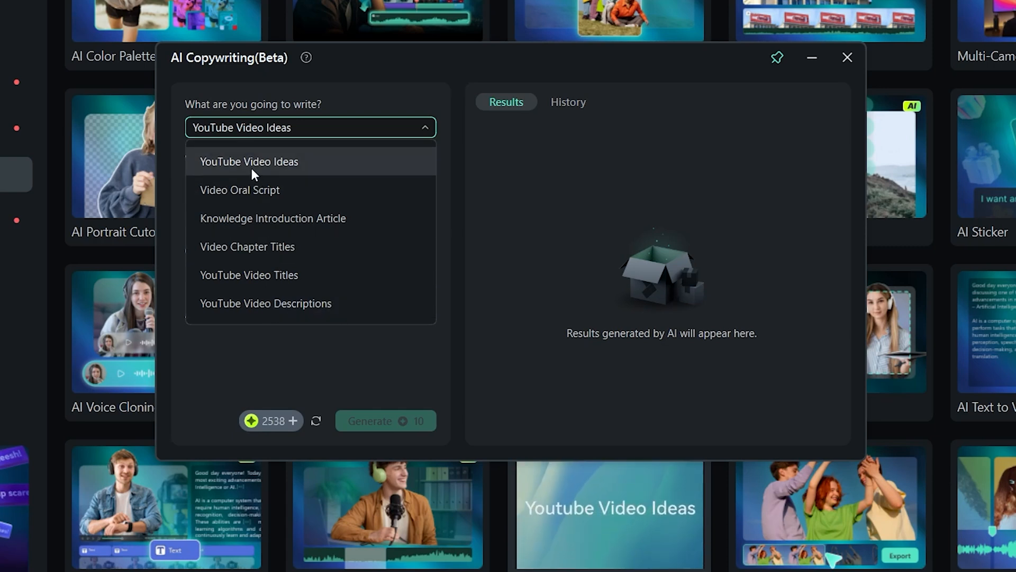
Keep YouTube Video Ideas and enter the topic 'smartphone filmmaking S25 Ultra'
{"action": "left_click", "coordinate": [249, 161]}
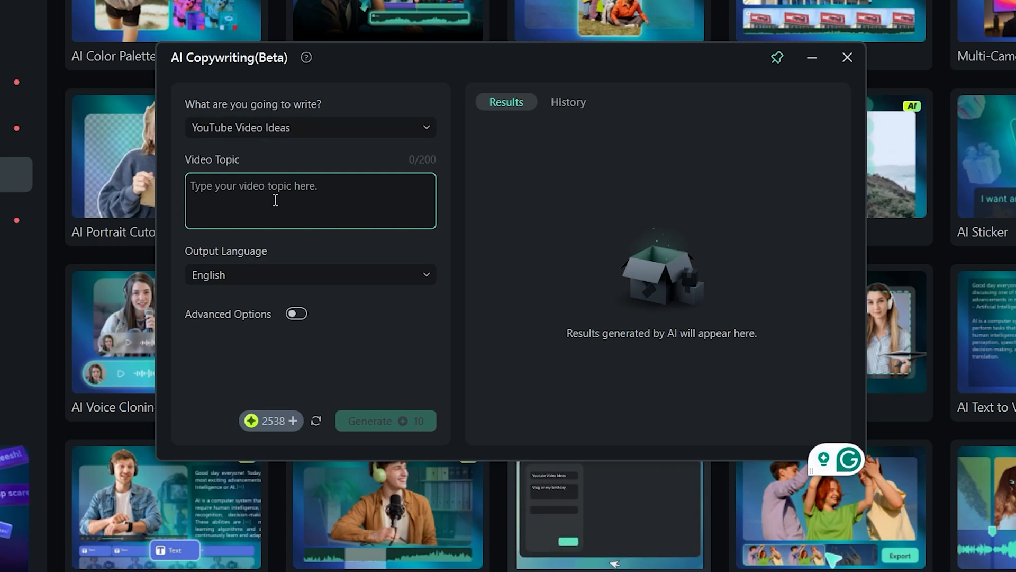
{"action": "type", "text": "smartphone filmmaking"}
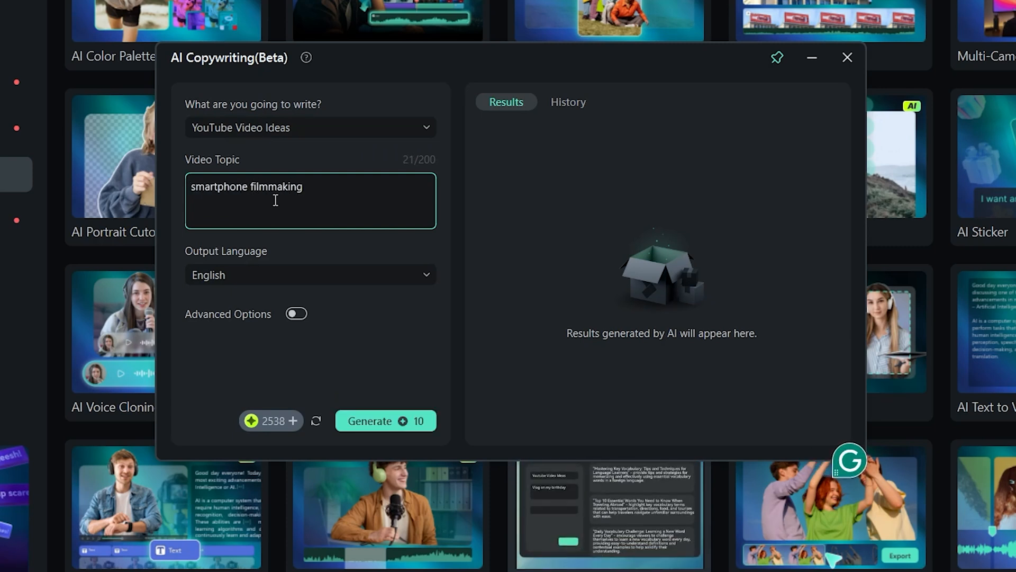
{"action": "type", "text": "S25 Ultra"}
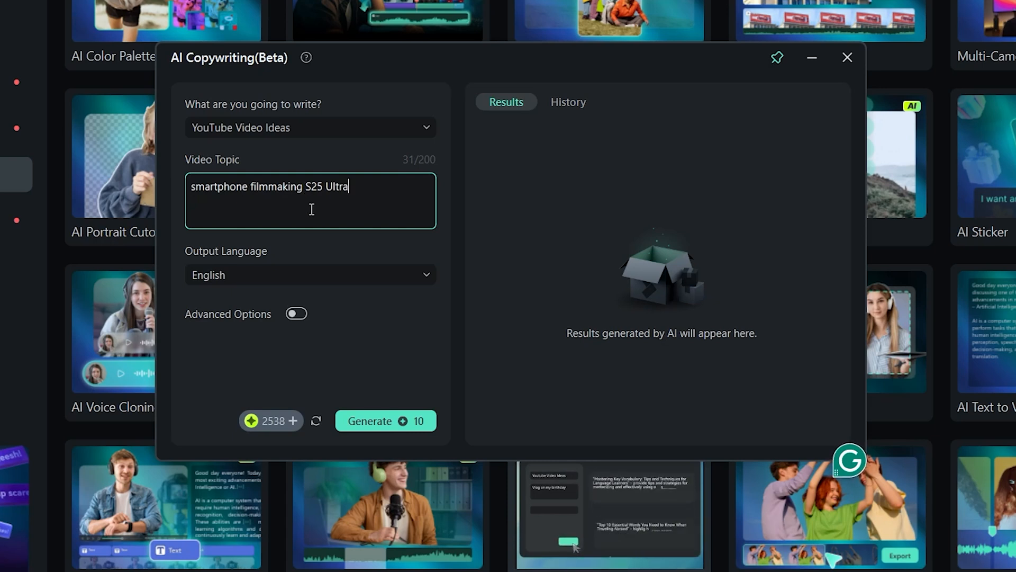
Enable Advanced Options, request 6 results, and generate the ideas
{"action": "left_click", "coordinate": [295, 314]}
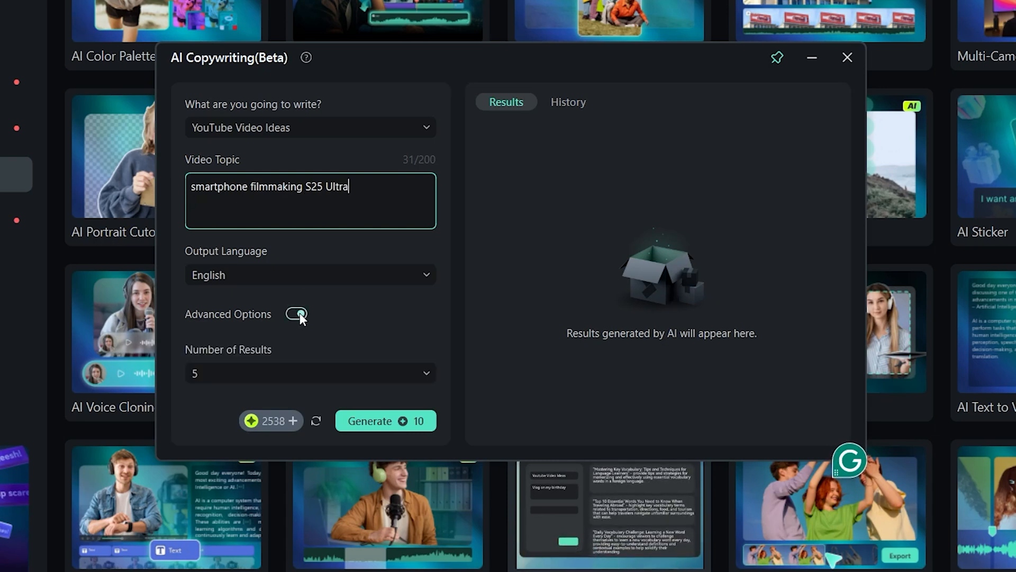
{"action": "left_click", "coordinate": [296, 314]}
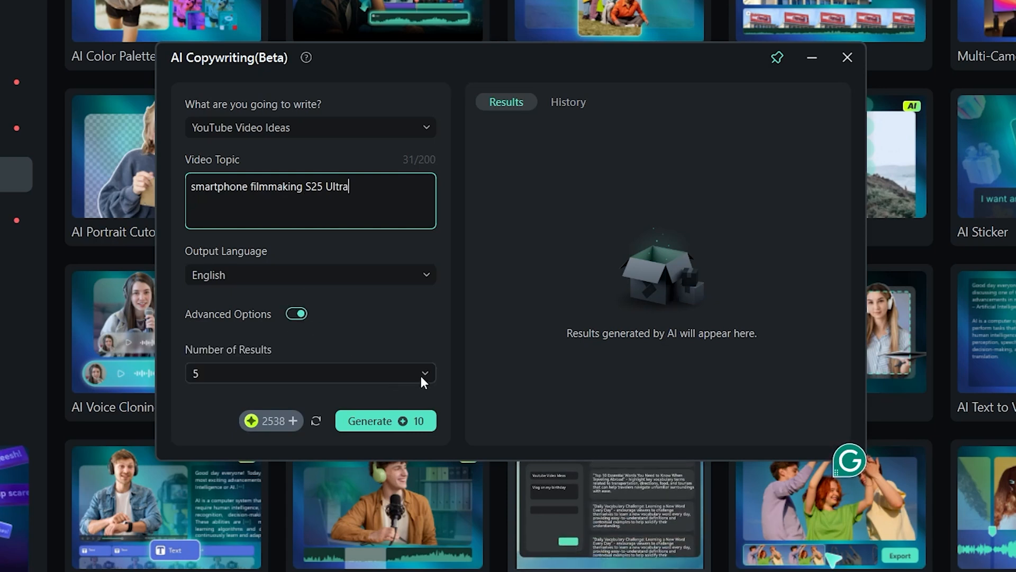
{"action": "left_click", "coordinate": [425, 373]}
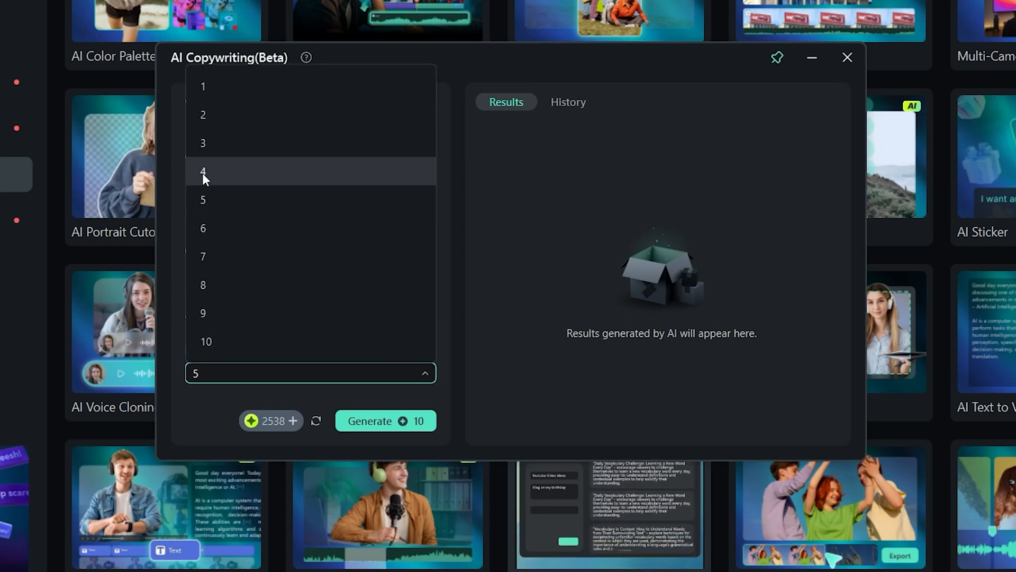
{"action": "left_click", "coordinate": [203, 228]}
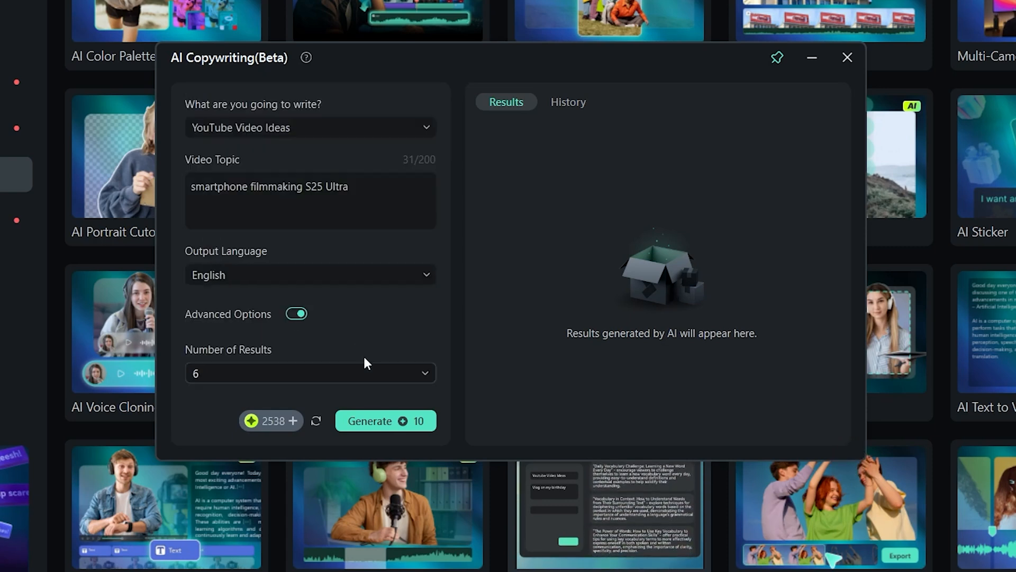
{"action": "left_click", "coordinate": [385, 421]}
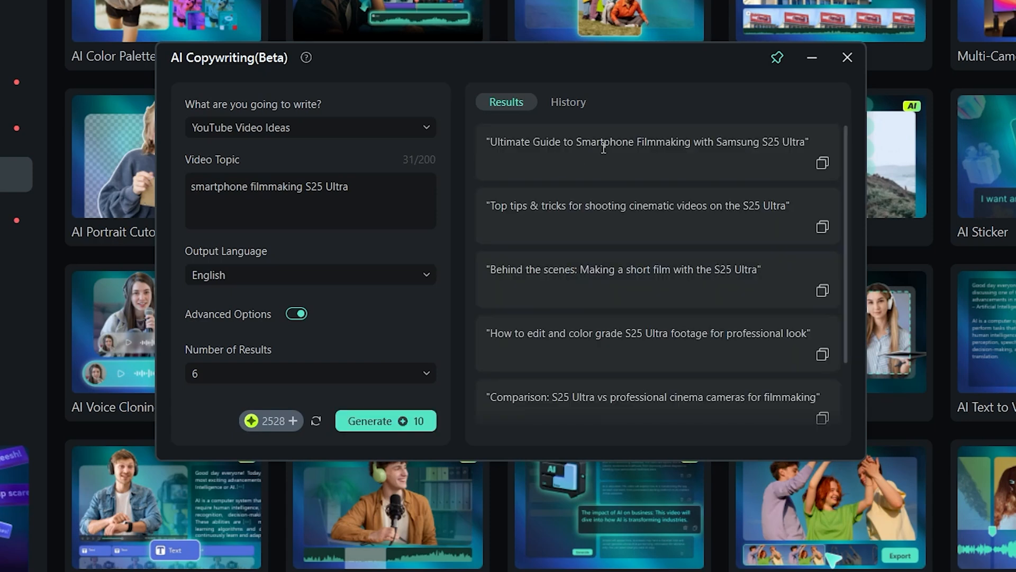
{"action": "mouse_move", "coordinate": [684, 145]}
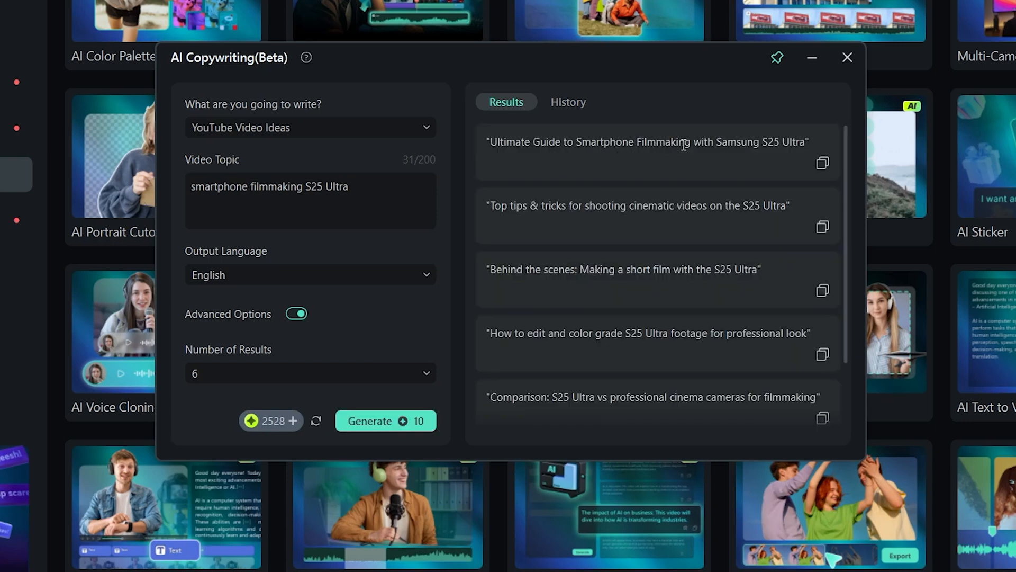
{"action": "mouse_move", "coordinate": [782, 141]}
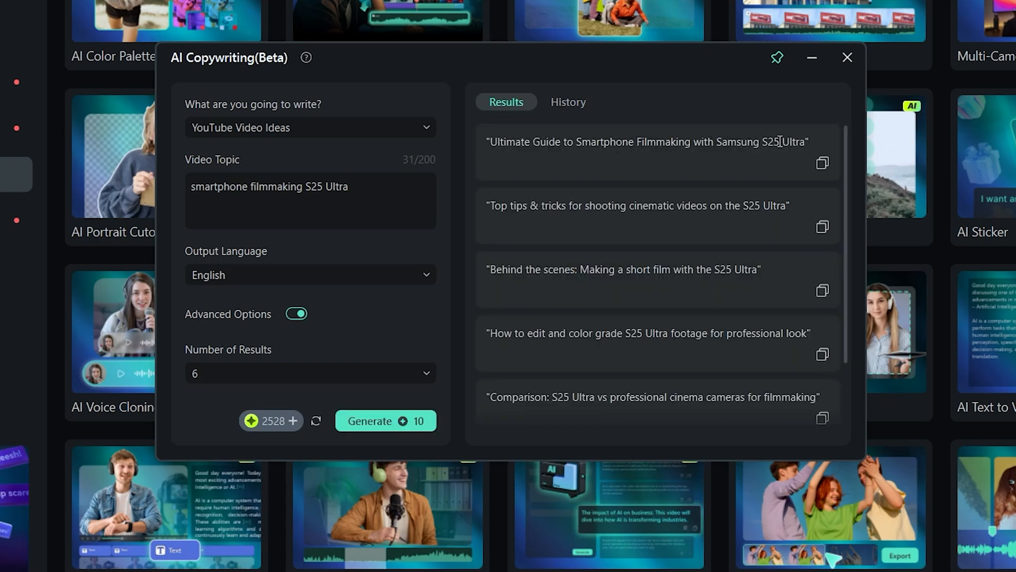
{"action": "mouse_move", "coordinate": [509, 220]}
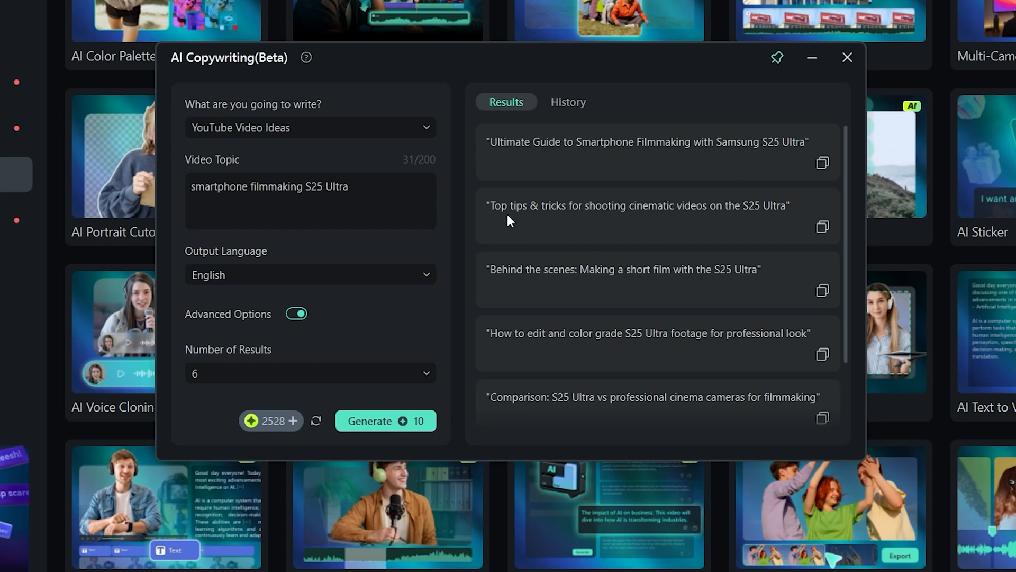
{"action": "mouse_move", "coordinate": [670, 208]}
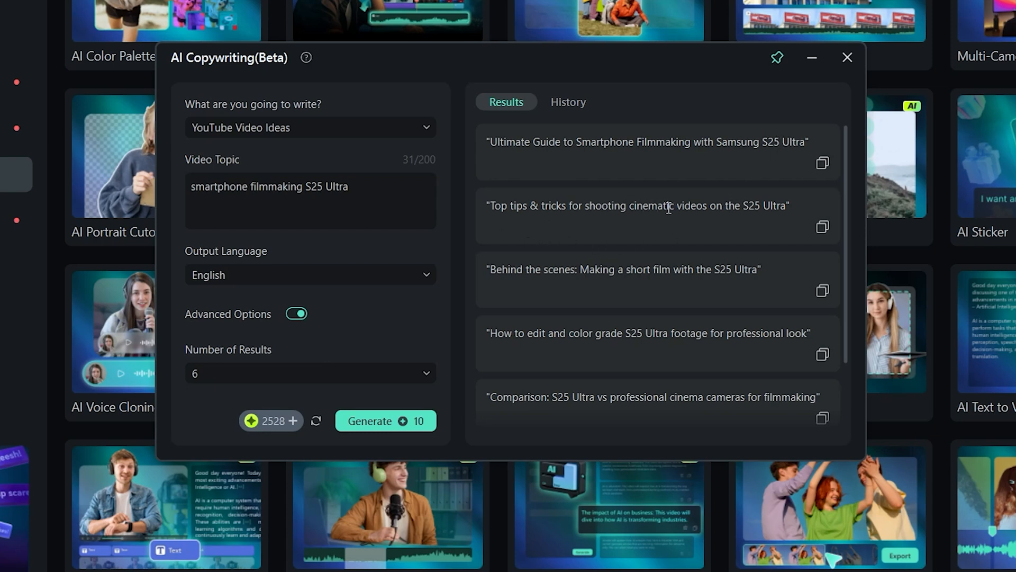
{"action": "mouse_move", "coordinate": [761, 210]}
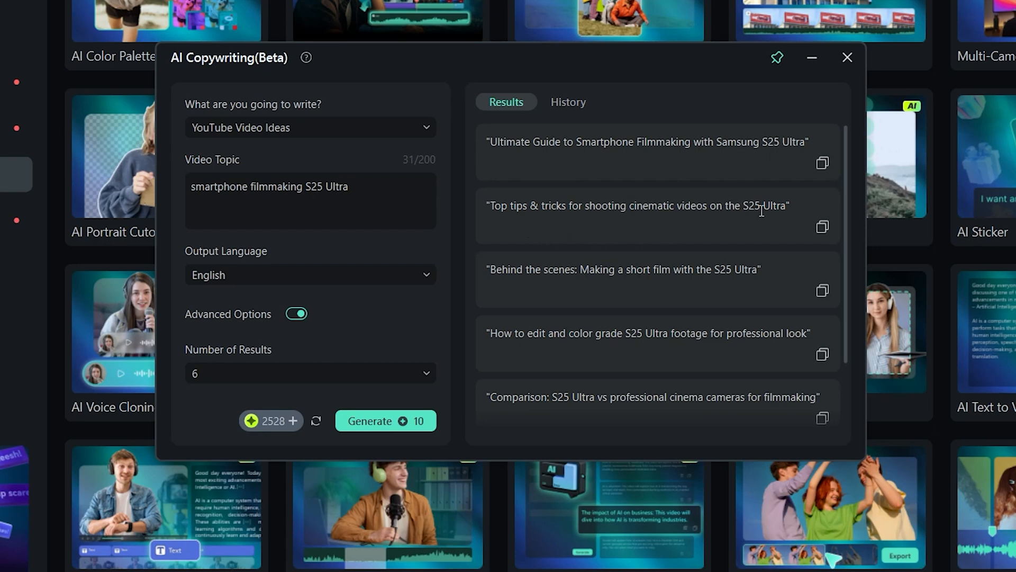
{"action": "mouse_move", "coordinate": [681, 273]}
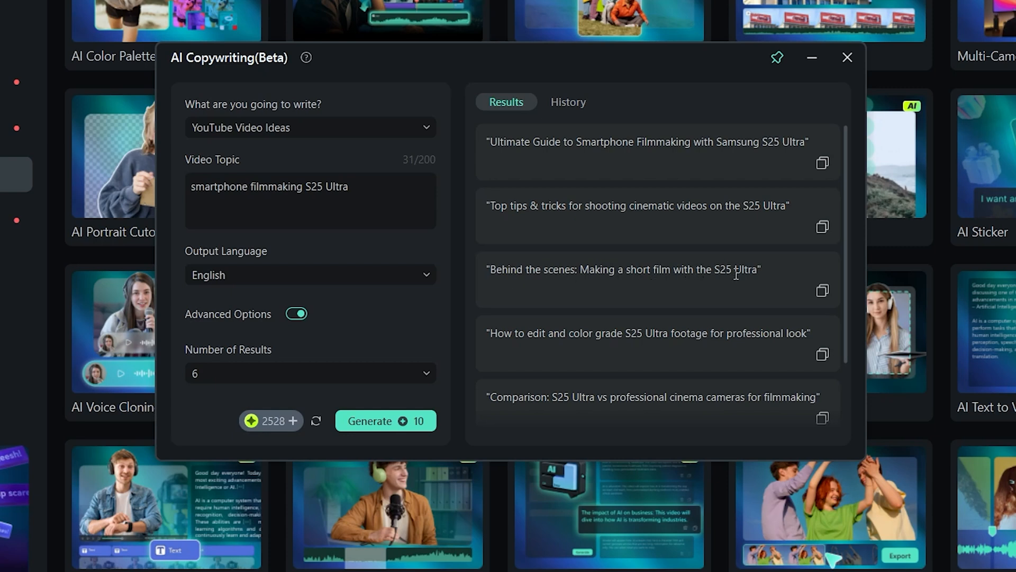
Scroll through the six generated S25 Ultra video ideas in the Results panel
{"action": "scroll", "scroll_direction": "down", "scroll_amount": 3}
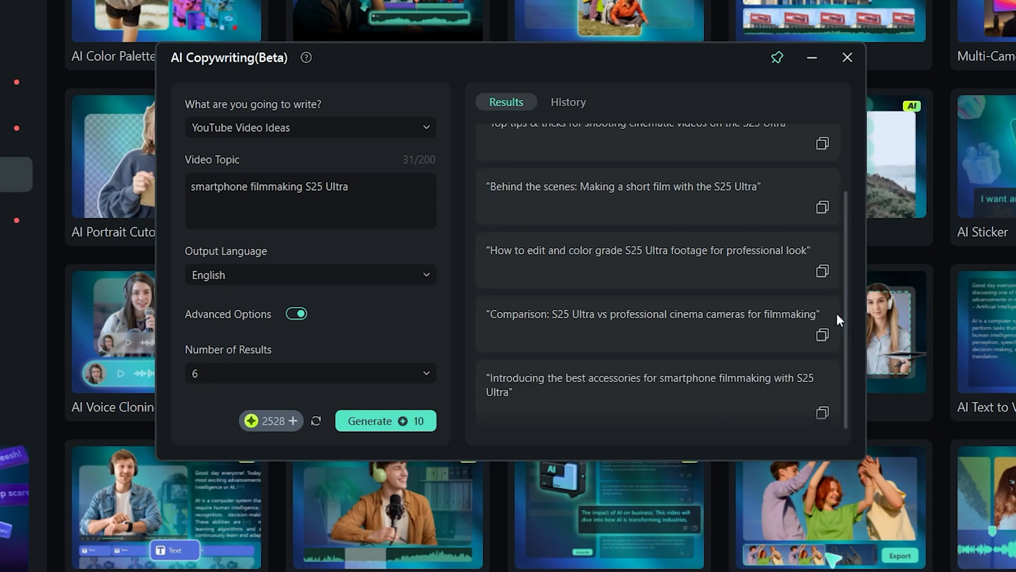
{"action": "mouse_move", "coordinate": [653, 253]}
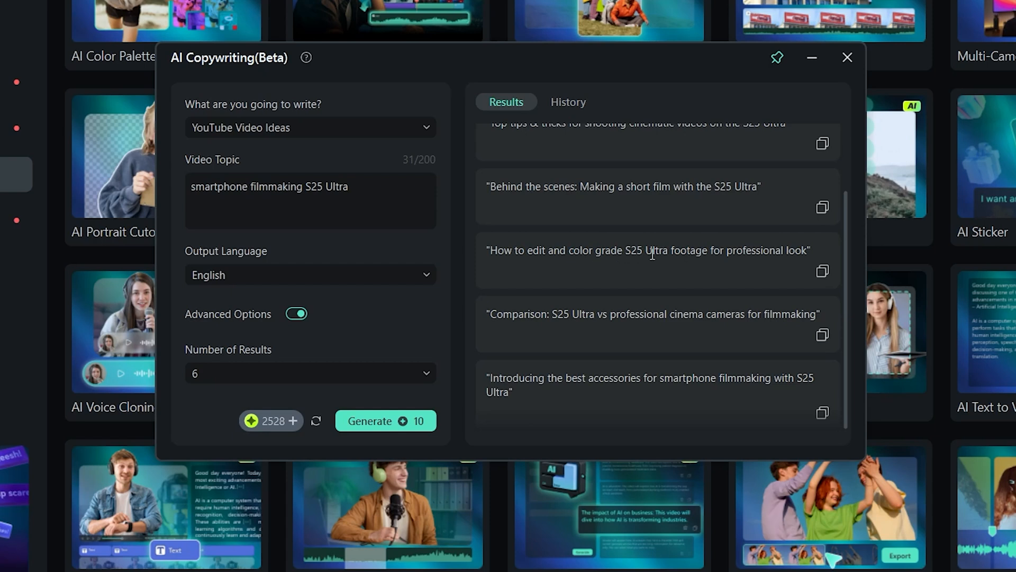
{"action": "mouse_move", "coordinate": [788, 285]}
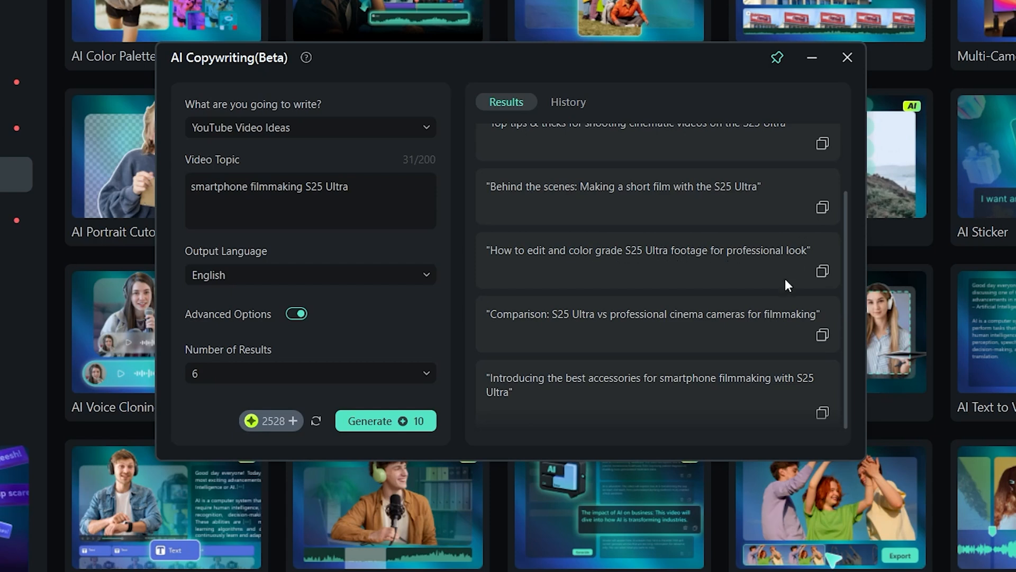
{"action": "mouse_move", "coordinate": [542, 327]}
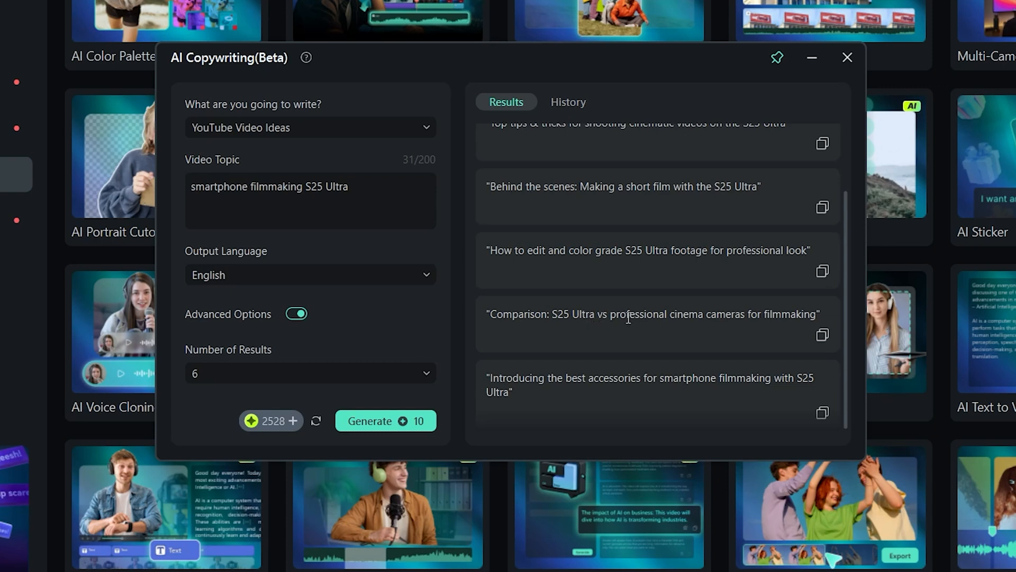
{"action": "mouse_move", "coordinate": [716, 314]}
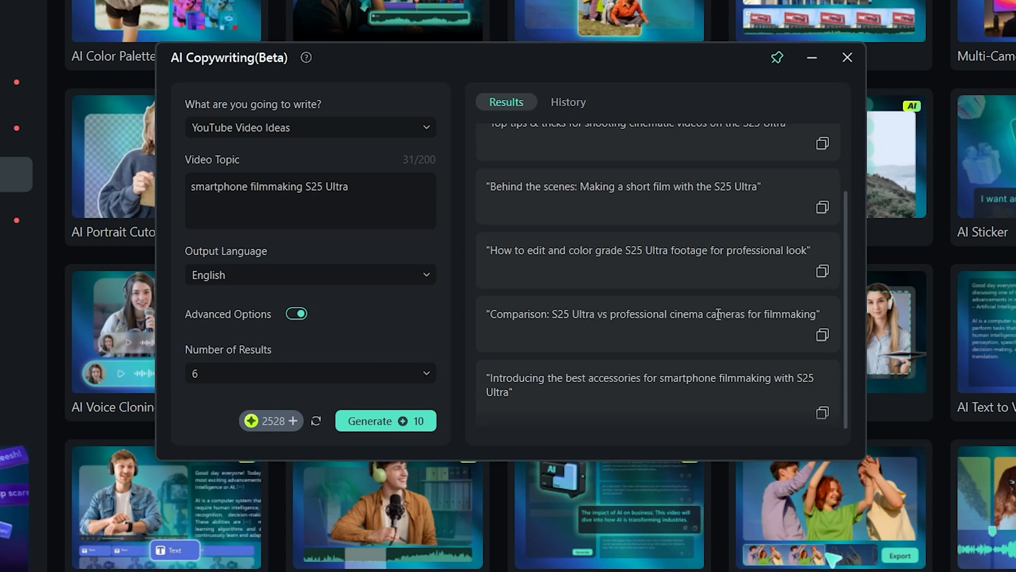
{"action": "mouse_move", "coordinate": [579, 374]}
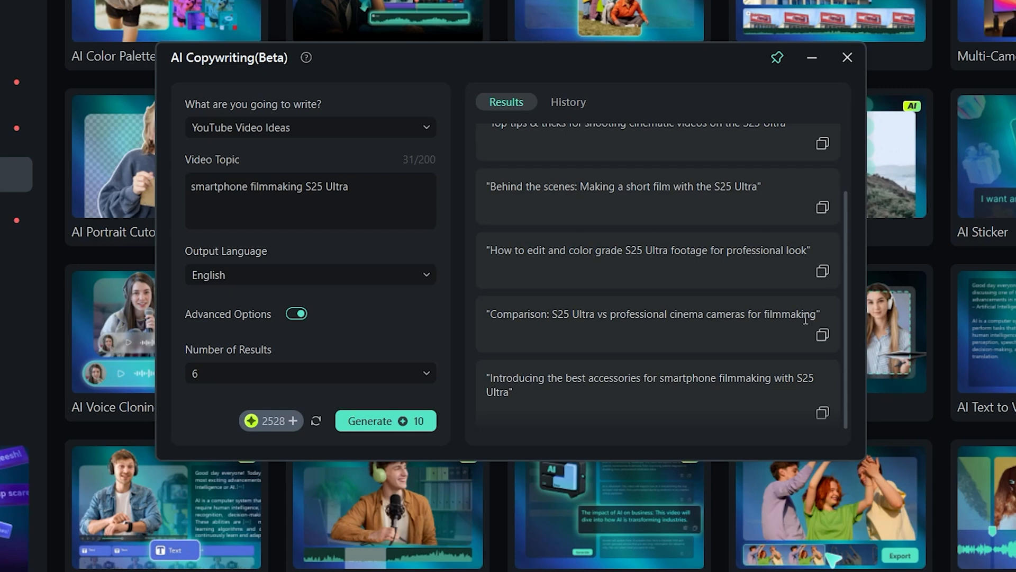
{"action": "scroll", "scroll_direction": "up", "scroll_amount": 3}
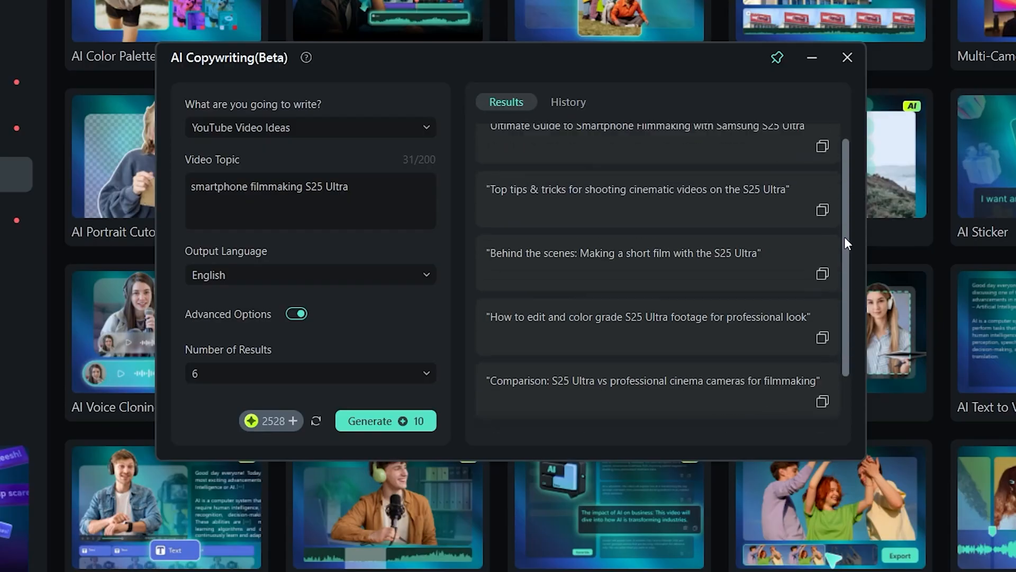
{"action": "scroll", "scroll_direction": "up", "scroll_amount": 3}
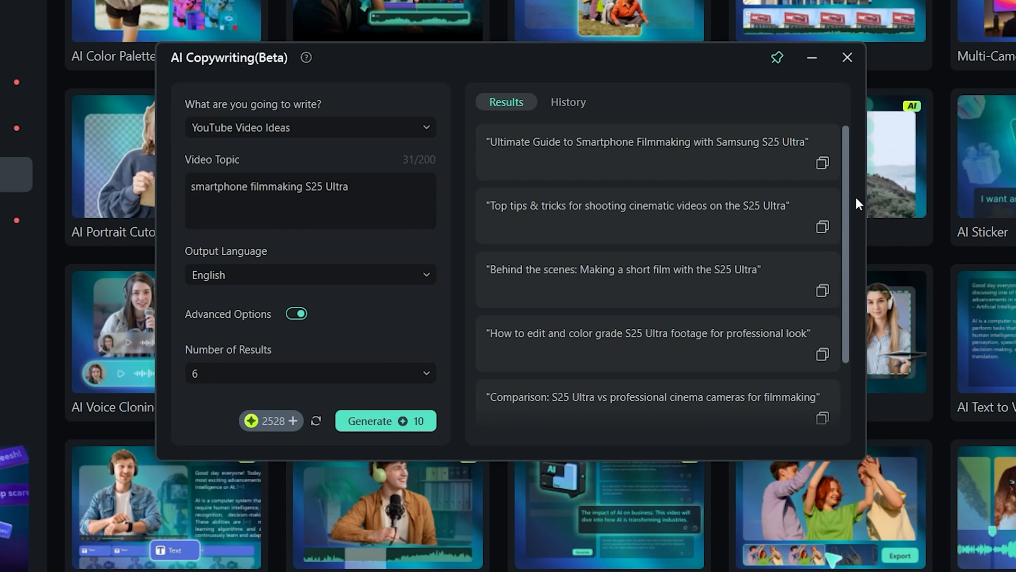
{"action": "scroll", "scroll_direction": "down", "scroll_amount": 3}
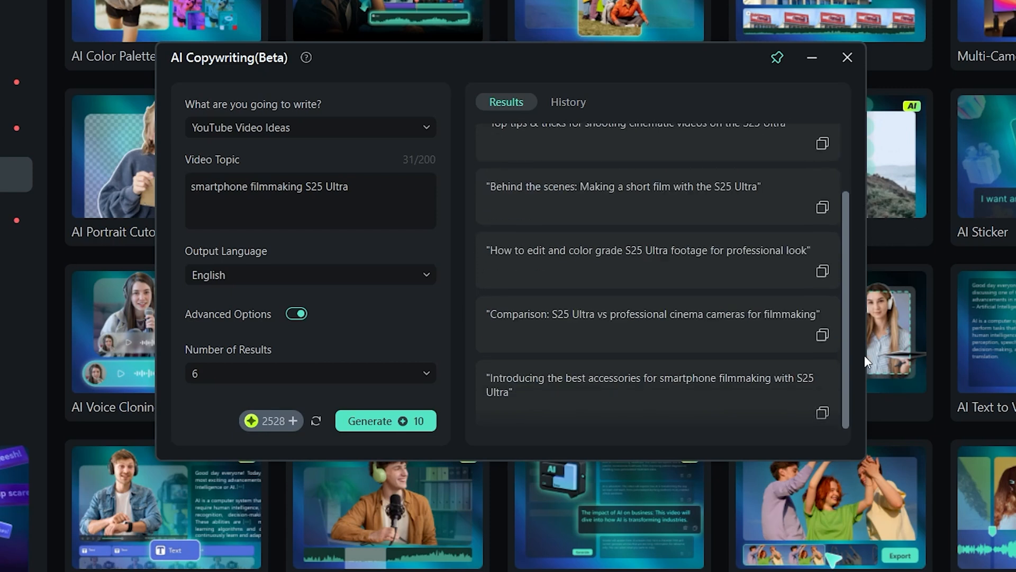
Close the AI Copywriting window to return to the Toolbox
{"action": "left_click", "coordinate": [847, 58]}
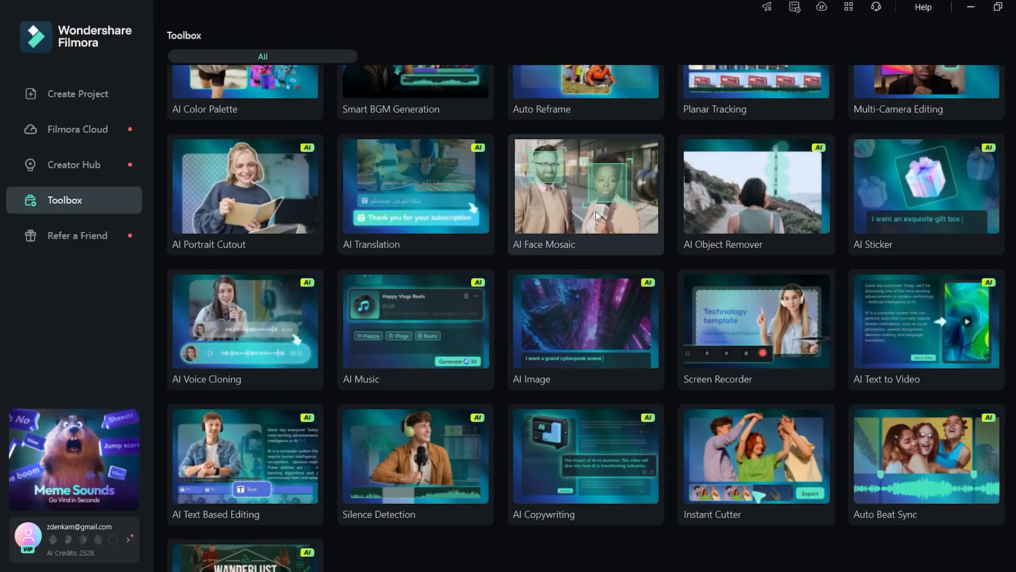